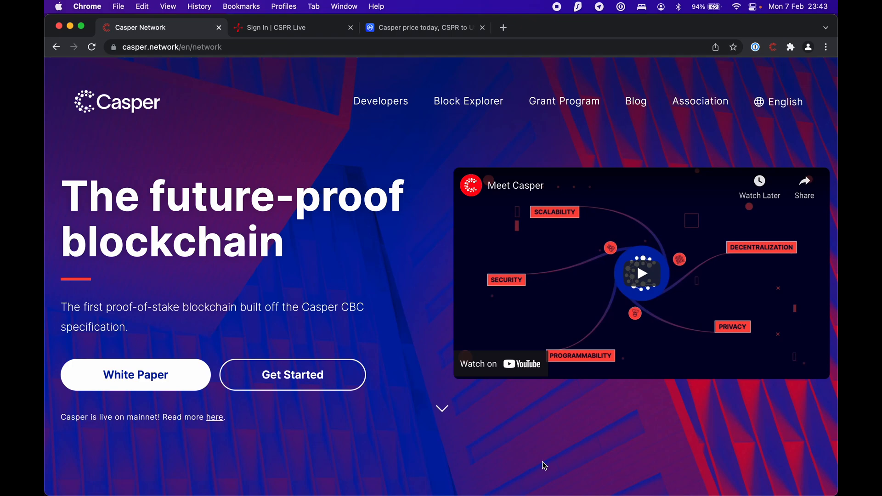
pyautogui.moveTo(369, 230)
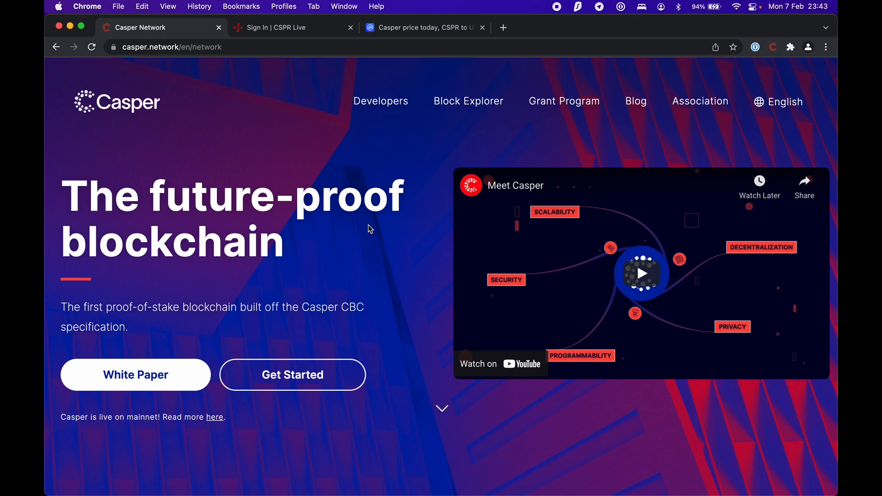
pyautogui.moveTo(291, 294)
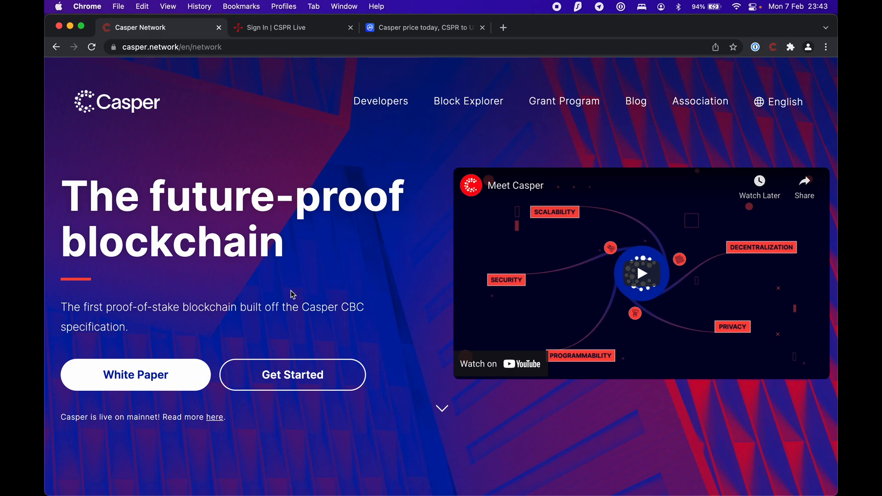
pyautogui.moveTo(367, 318)
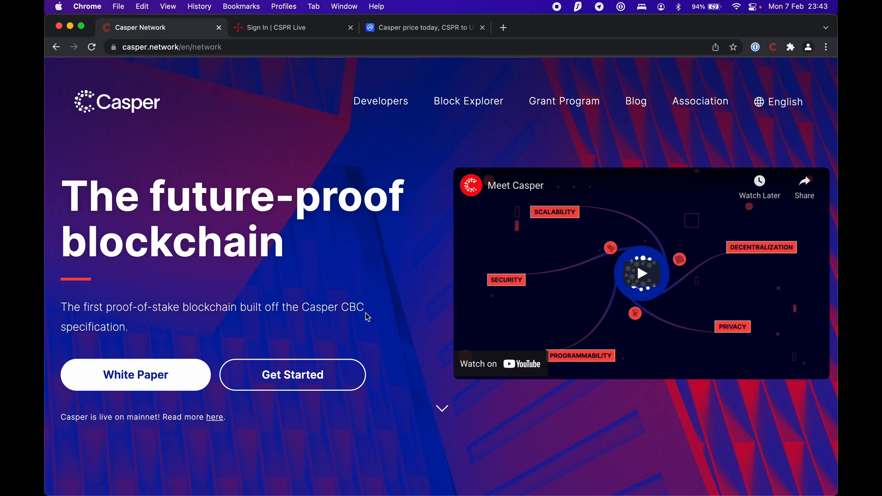
pyautogui.moveTo(378, 322)
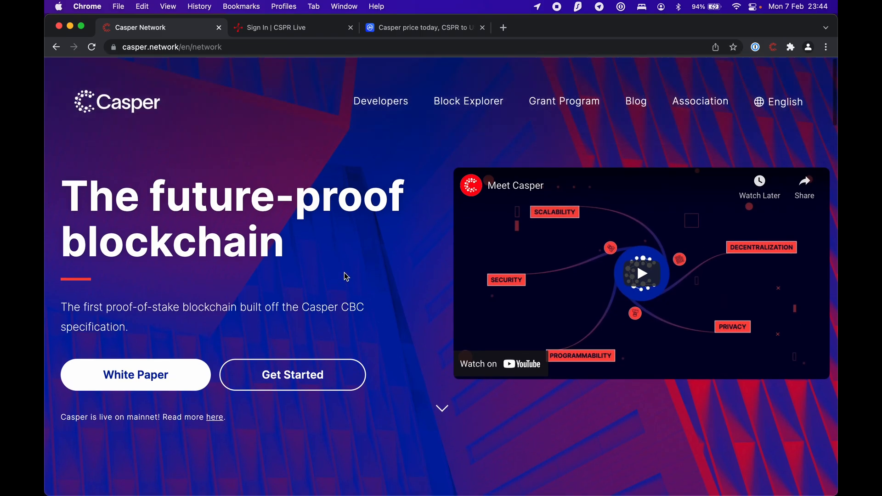
# Go to CSPR.live's mainnet block explorer from casper.network and bring up its sign-in options
pyautogui.click(467, 101)
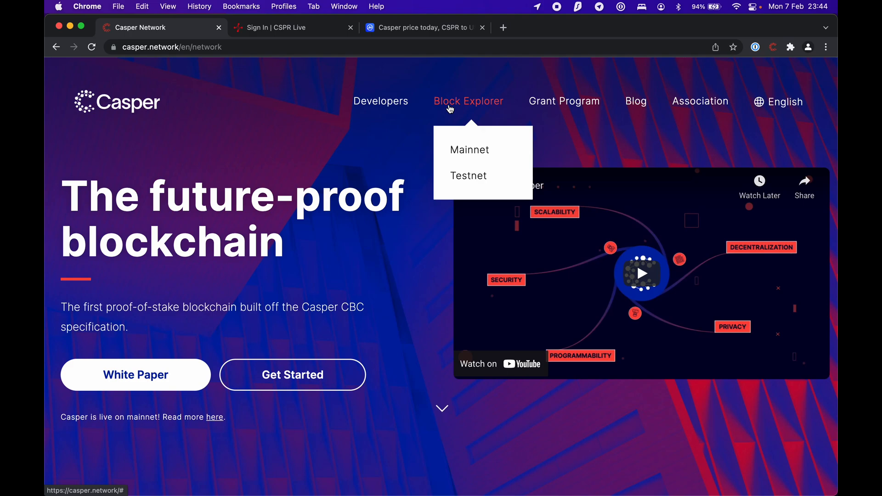
pyautogui.click(469, 150)
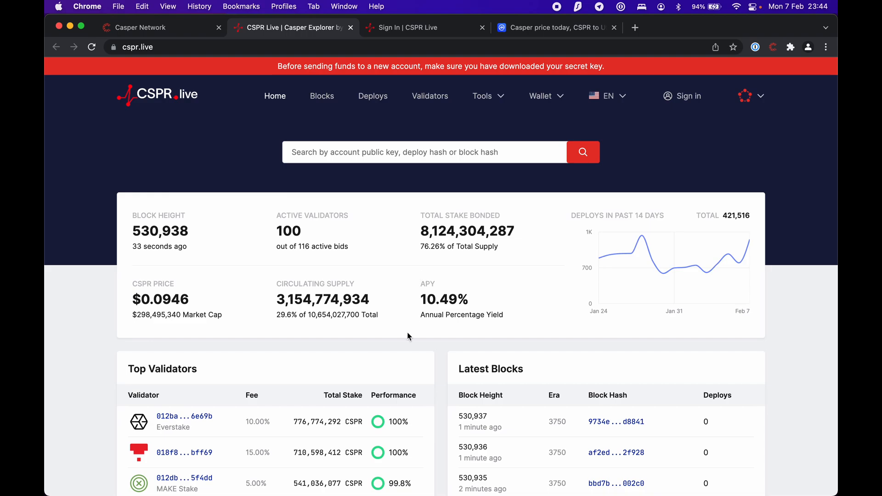
pyautogui.moveTo(424, 315)
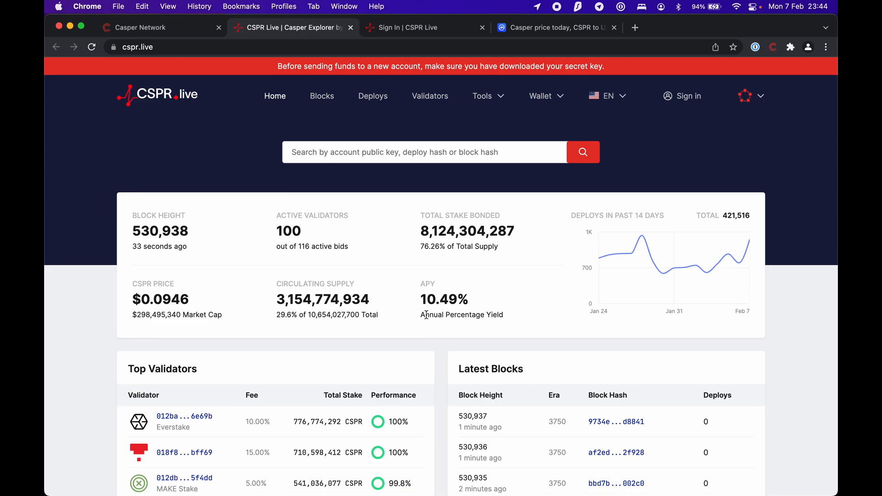
pyautogui.scroll(-3)
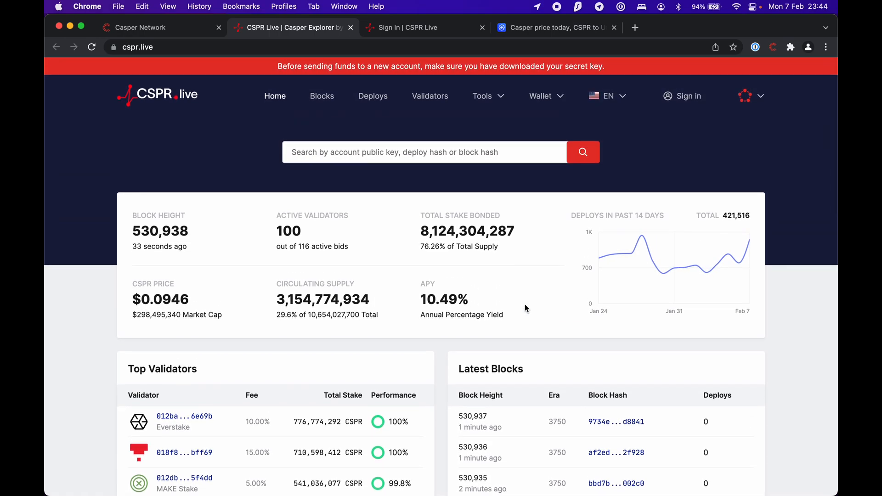
pyautogui.moveTo(324, 226)
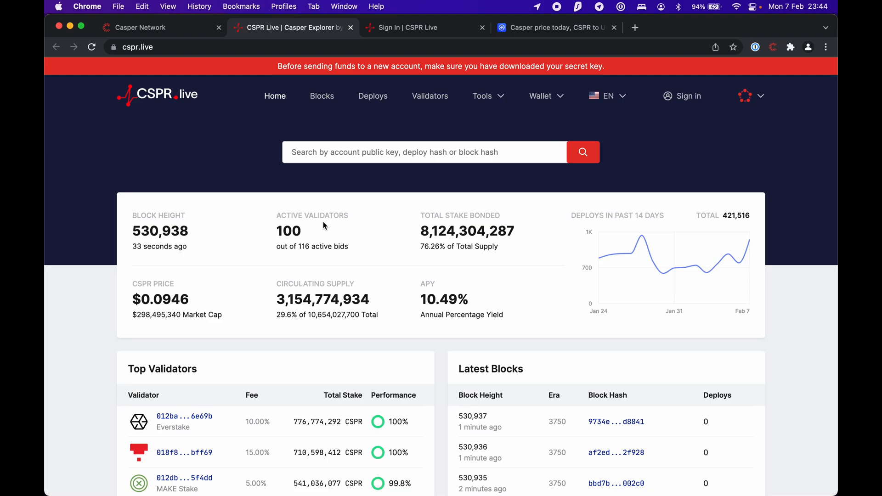
pyautogui.moveTo(424, 211)
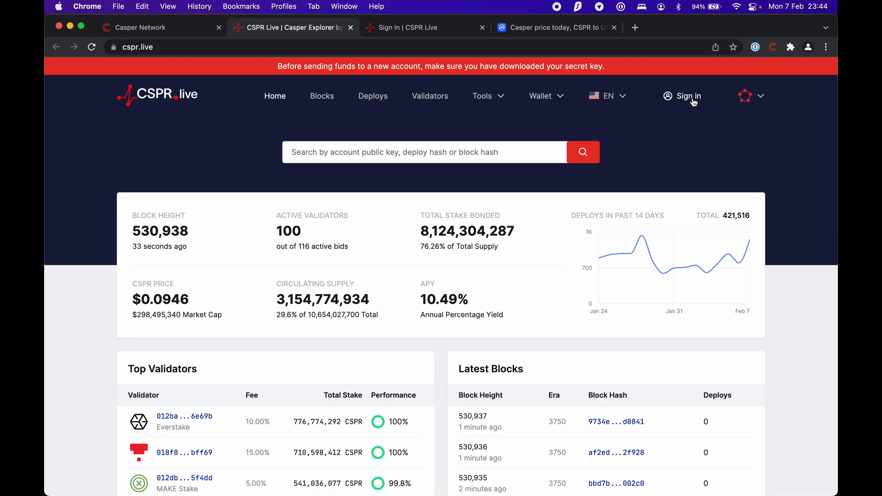
pyautogui.click(689, 97)
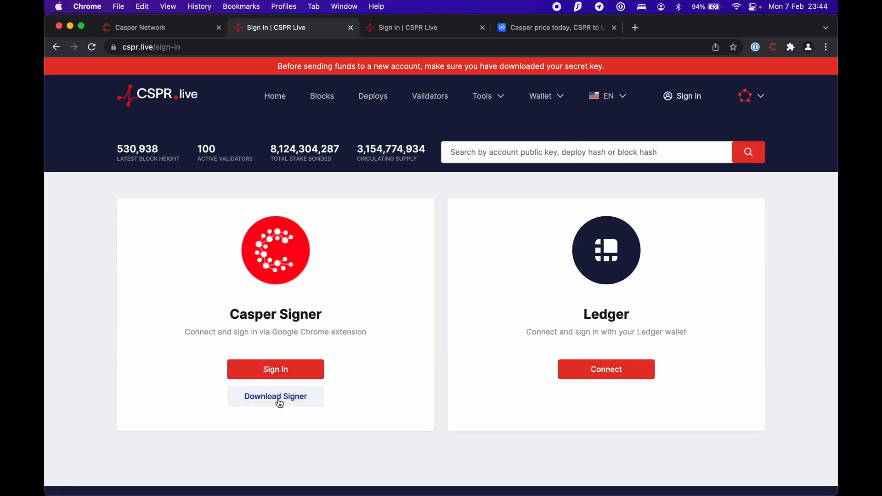
pyautogui.click(276, 397)
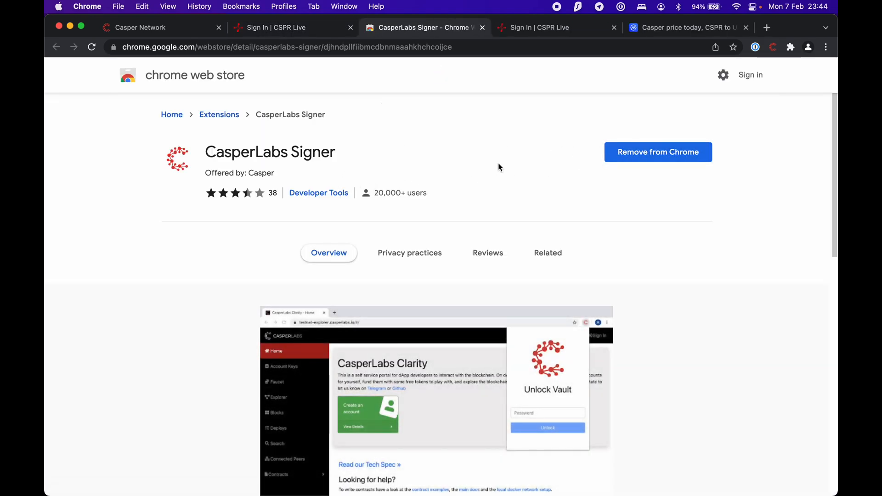
pyautogui.moveTo(637, 160)
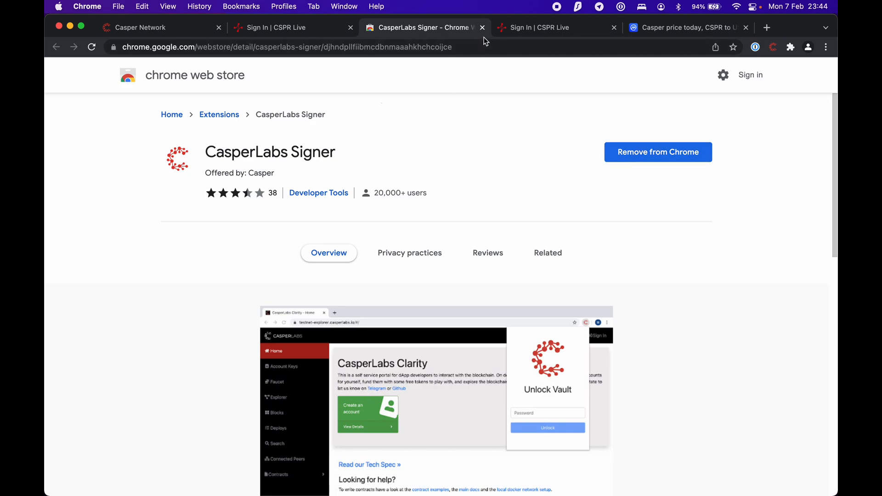
pyautogui.click(483, 27)
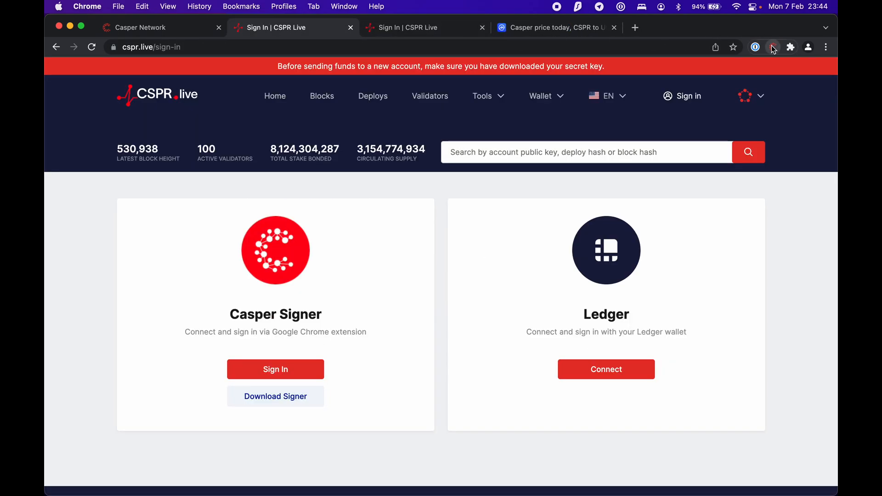
# Launch CasperLabs Signer from the extensions menu and create a vault with a confirmed password
pyautogui.click(791, 47)
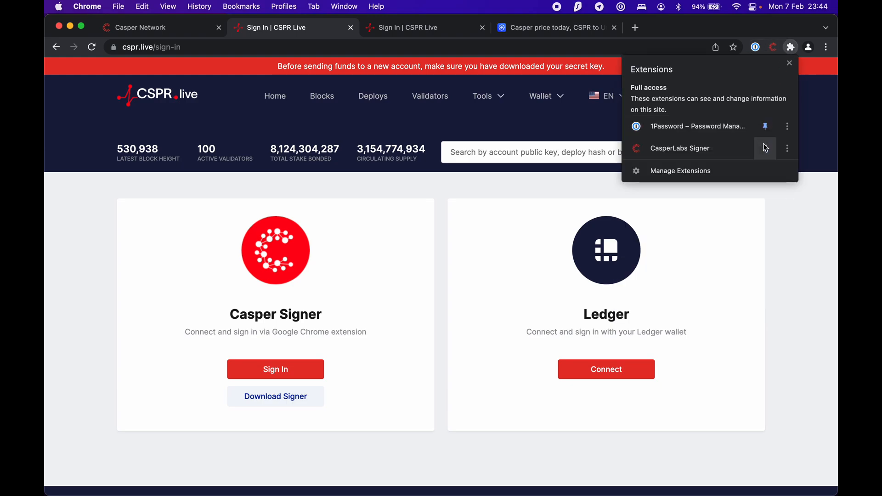
pyautogui.click(772, 47)
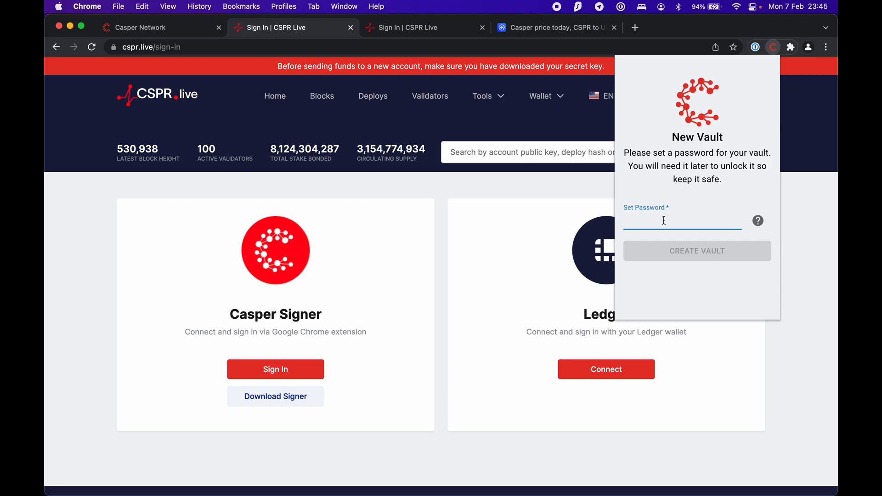
pyautogui.write('••••••')
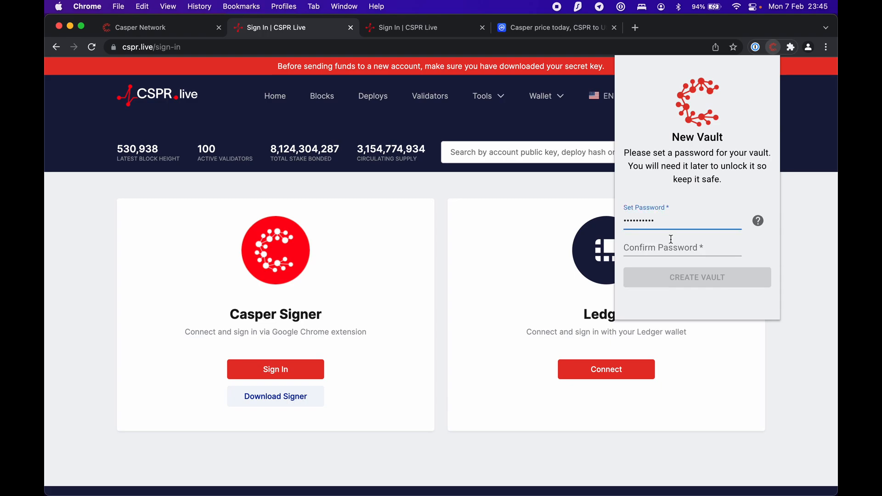
pyautogui.write('••••')
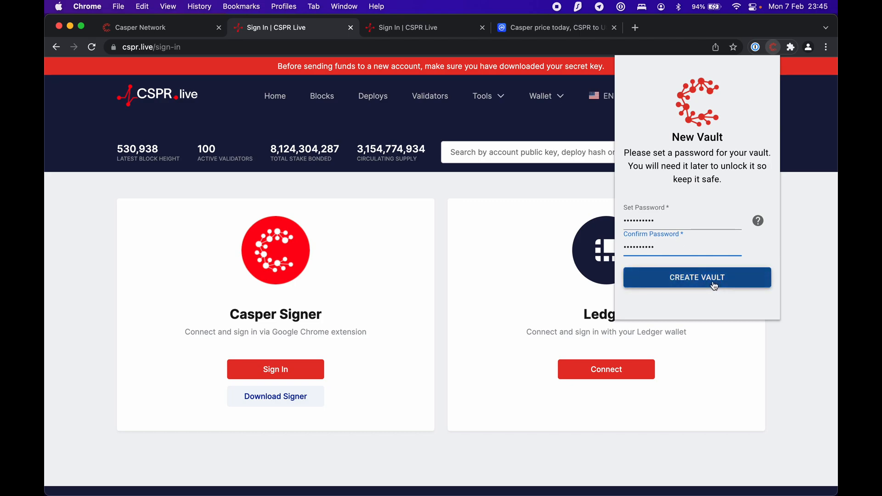
pyautogui.click(696, 278)
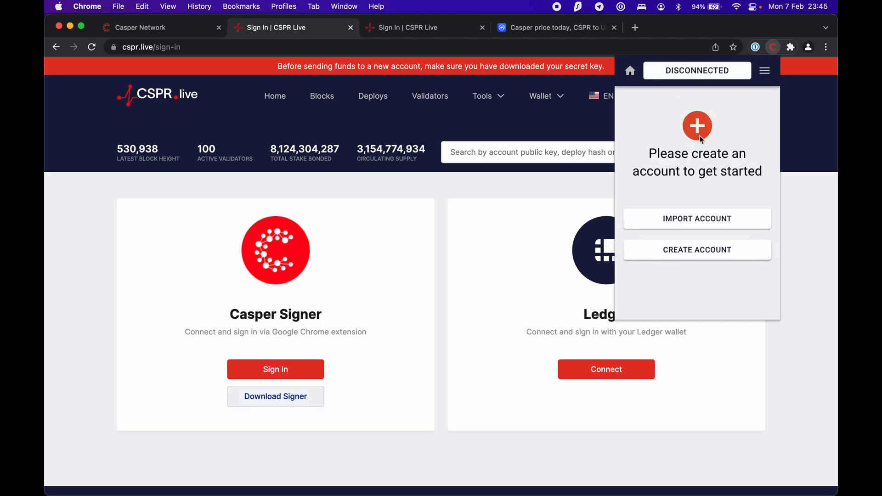
pyautogui.moveTo(687, 203)
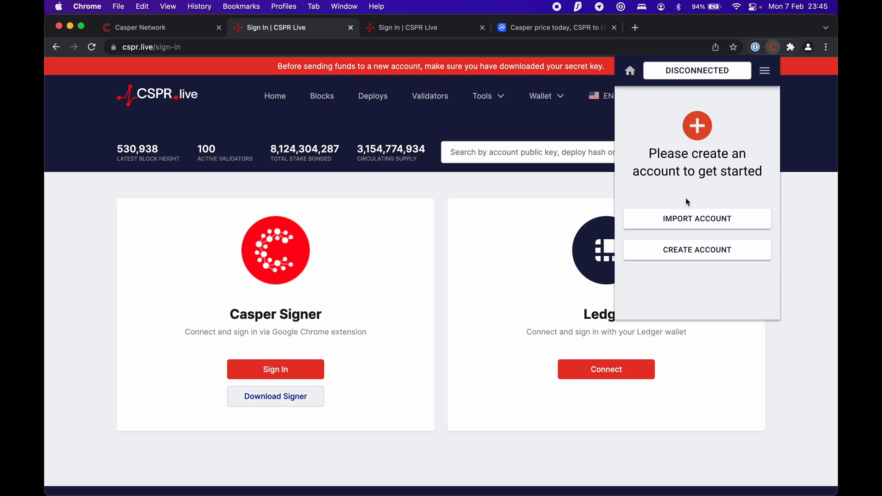
pyautogui.moveTo(703, 254)
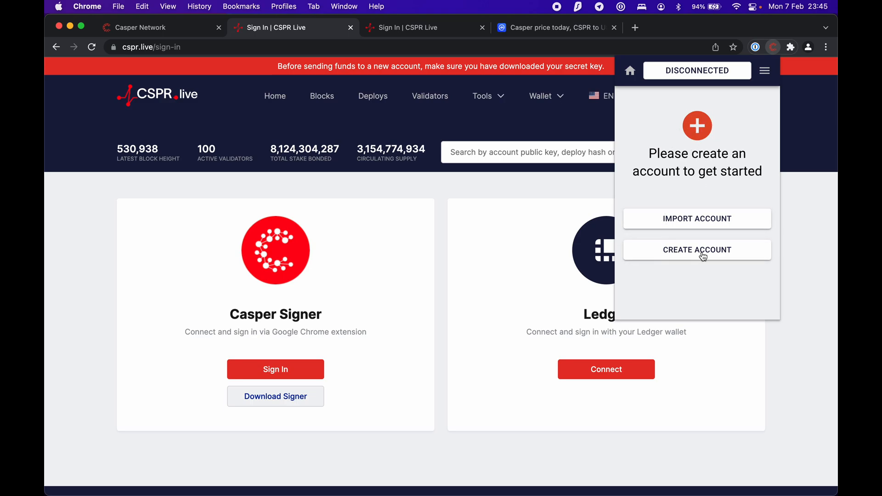
# Create a signer account named NONS with the ED25519 key algorithm and download its secret key file
pyautogui.click(697, 250)
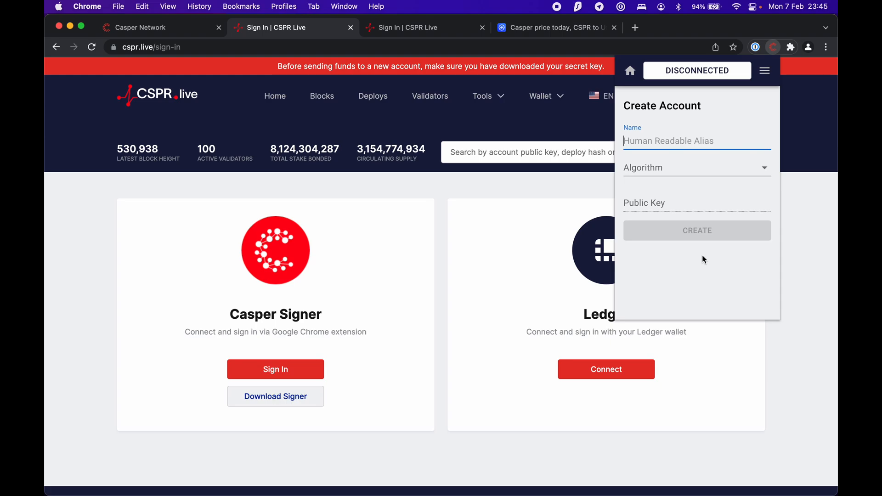
pyautogui.write('NONS')
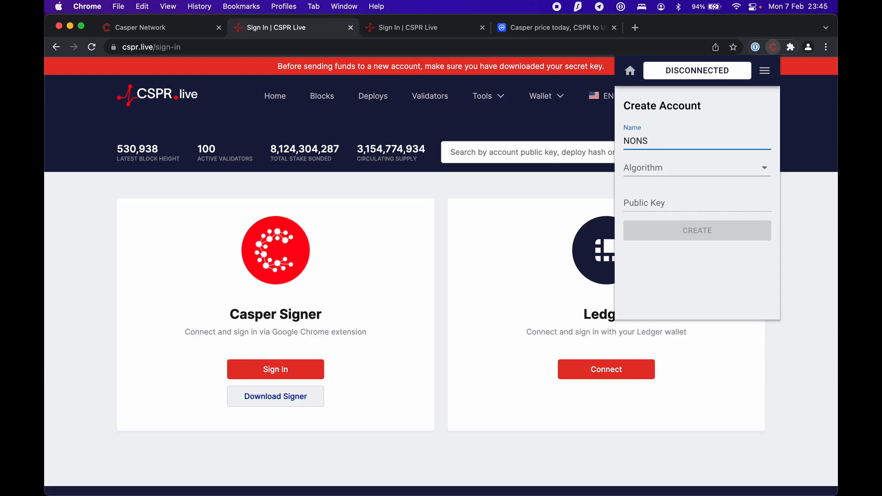
pyautogui.click(697, 167)
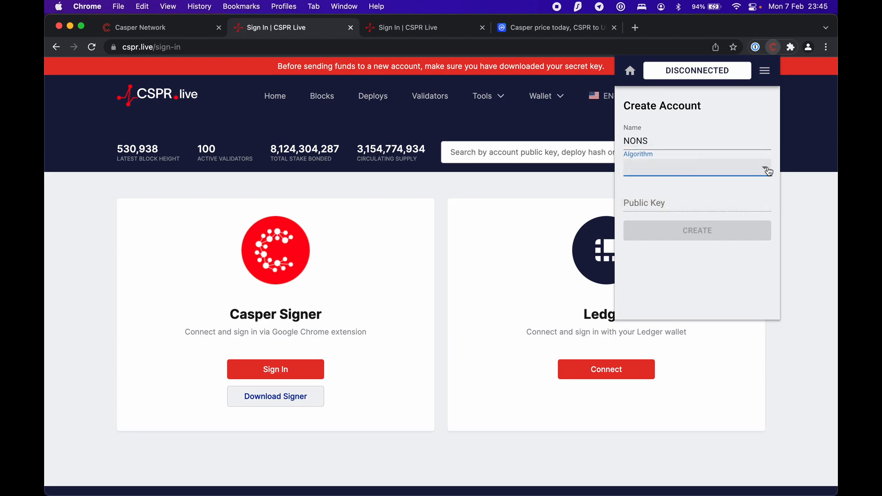
pyautogui.click(697, 166)
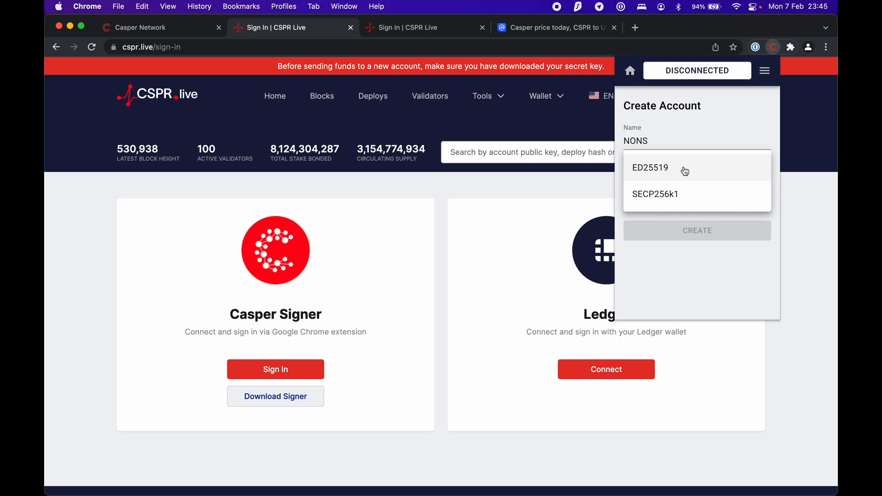
pyautogui.moveTo(647, 173)
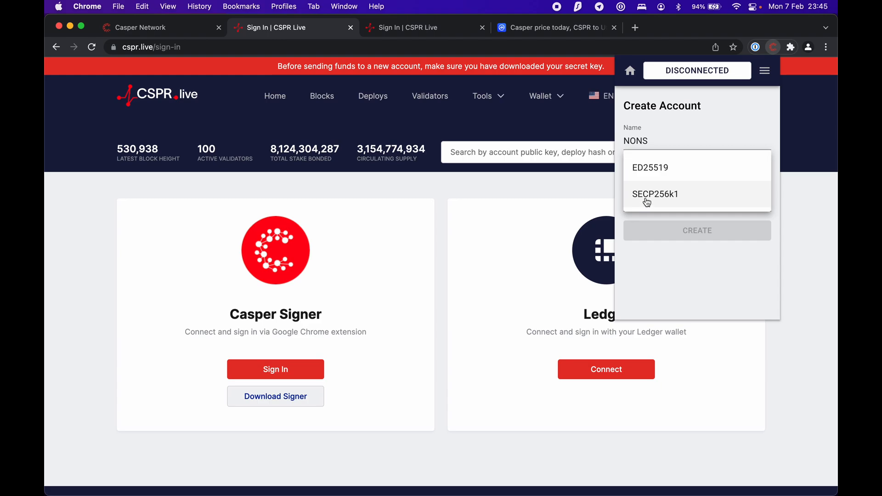
pyautogui.moveTo(686, 194)
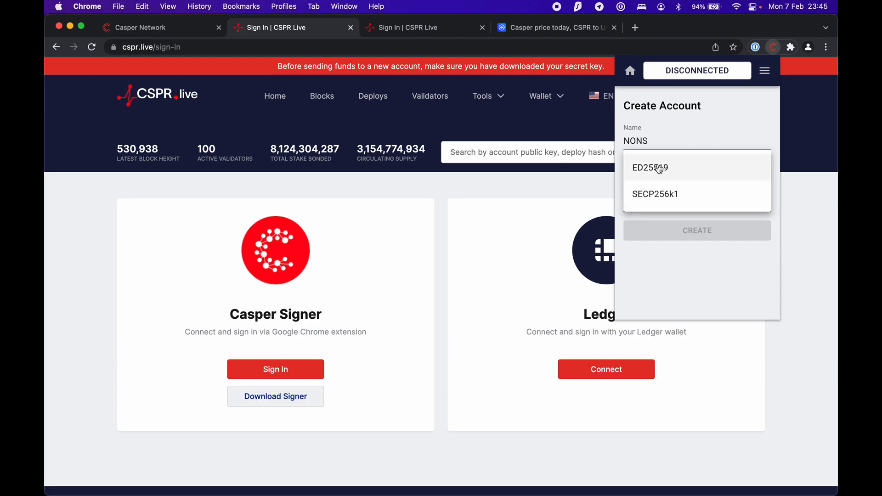
pyautogui.click(696, 230)
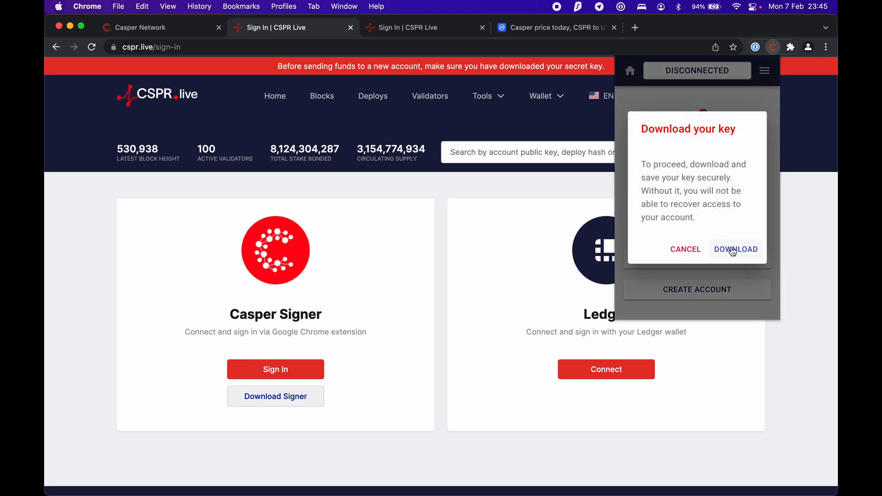
pyautogui.click(735, 249)
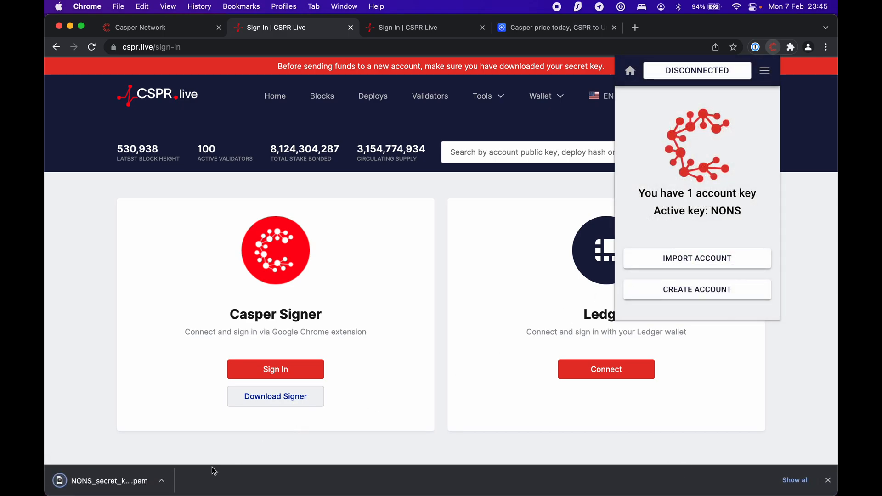
pyautogui.moveTo(710, 439)
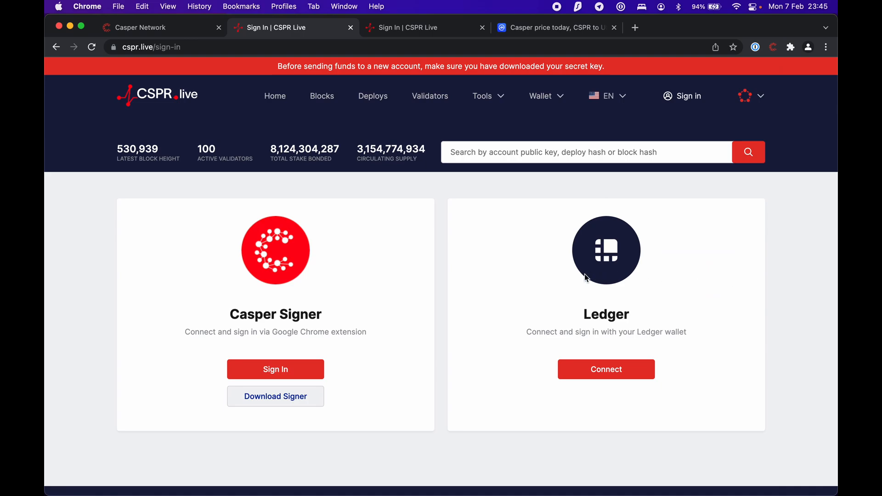
# Sign in to CSPR.live with Casper Signer, approving the cspr.live connection request
pyautogui.click(773, 46)
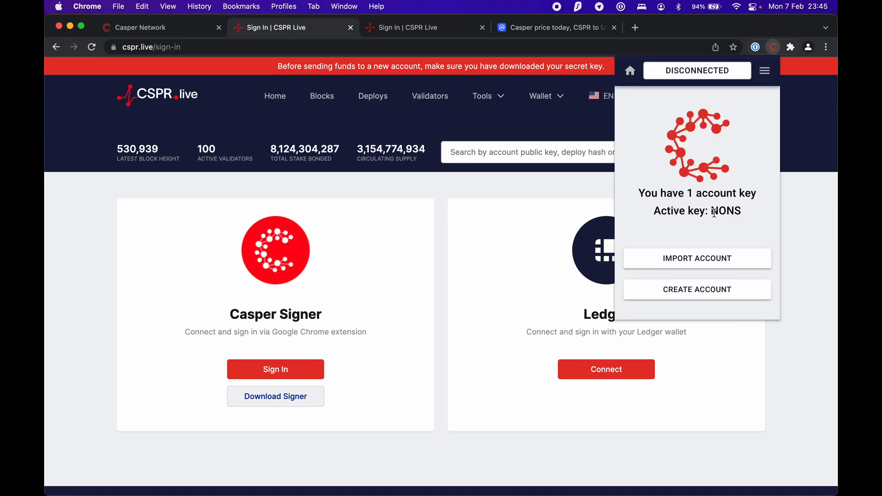
pyautogui.moveTo(732, 213)
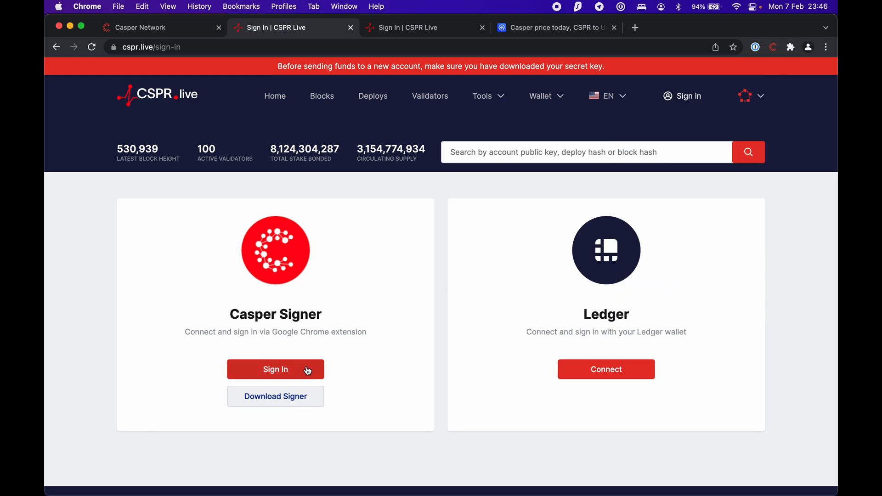
pyautogui.click(276, 369)
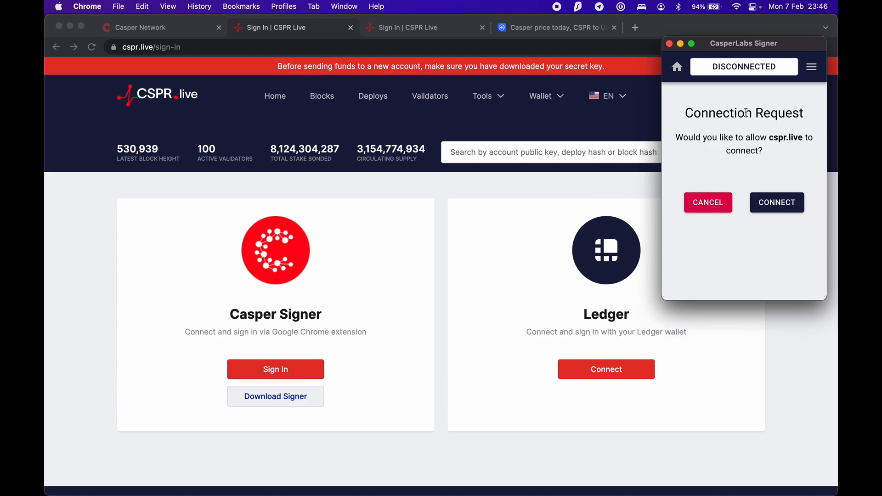
pyautogui.moveTo(765, 187)
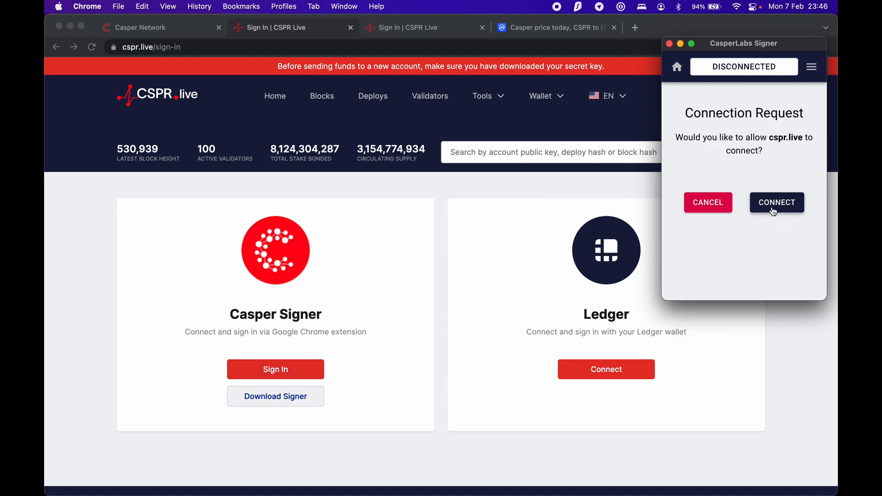
pyautogui.click(777, 202)
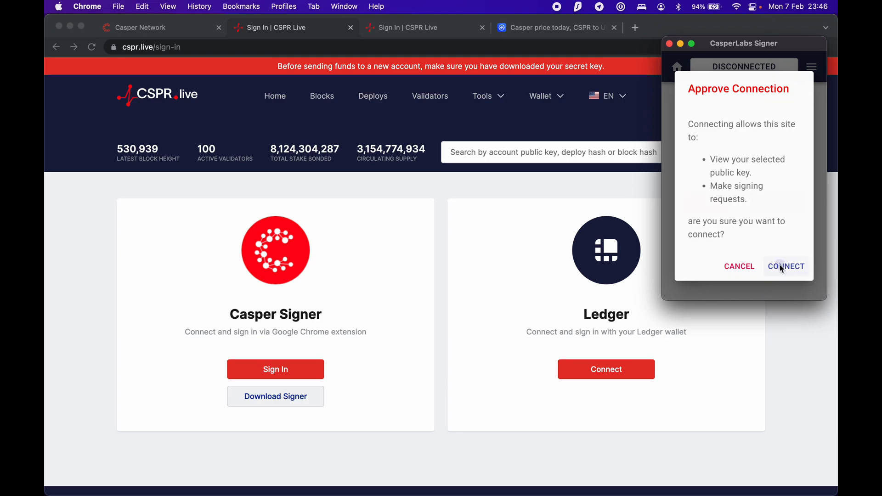
pyautogui.click(785, 267)
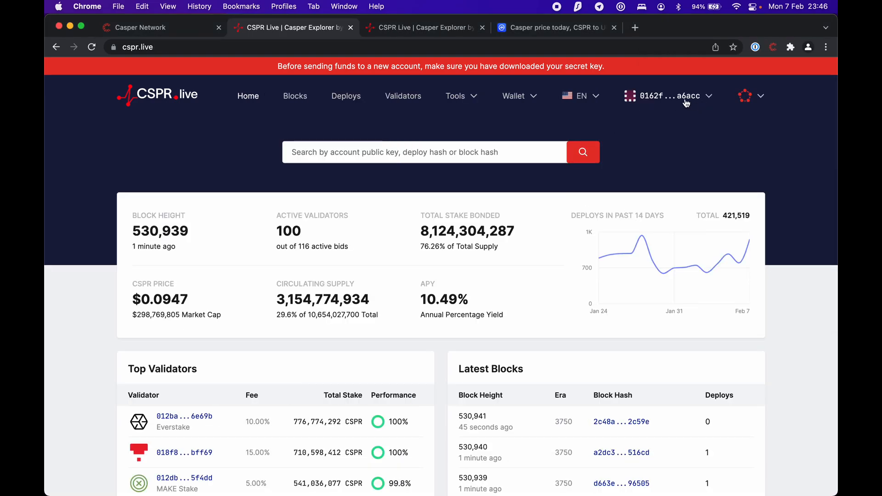
# View the signed-in account's details with its zero balance, then switch to the Casper price tab
pyautogui.click(670, 96)
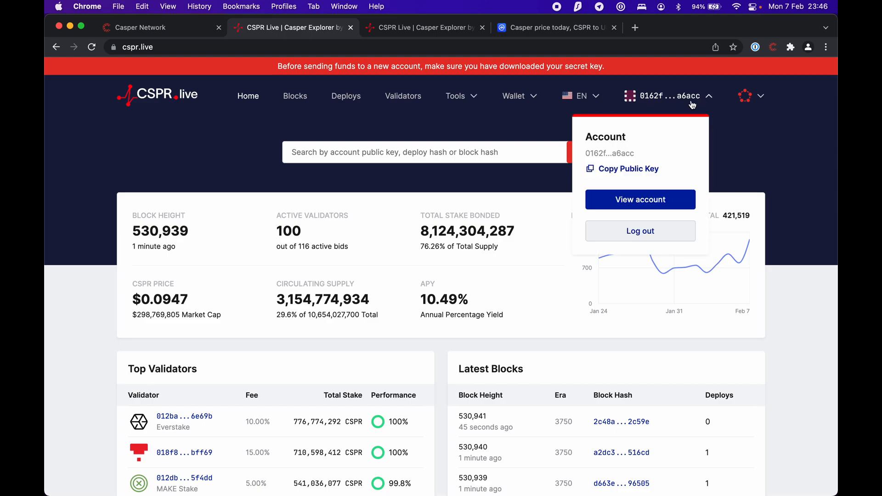
pyautogui.moveTo(649, 201)
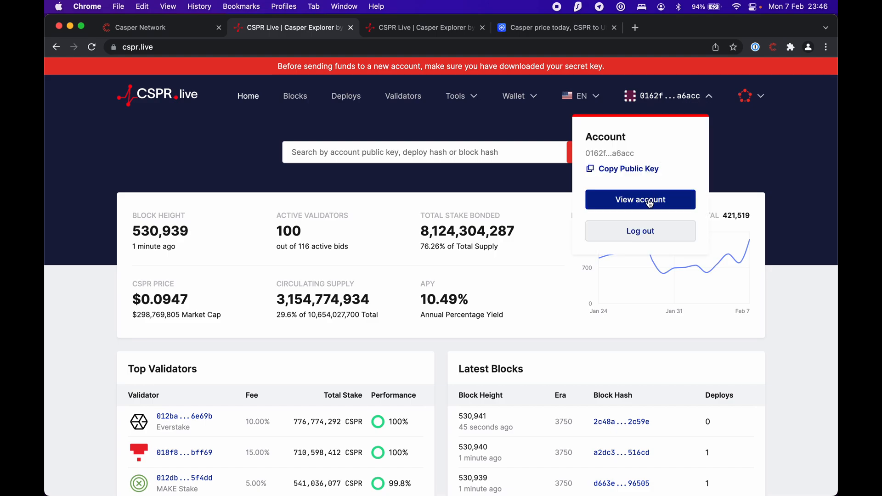
pyautogui.click(640, 199)
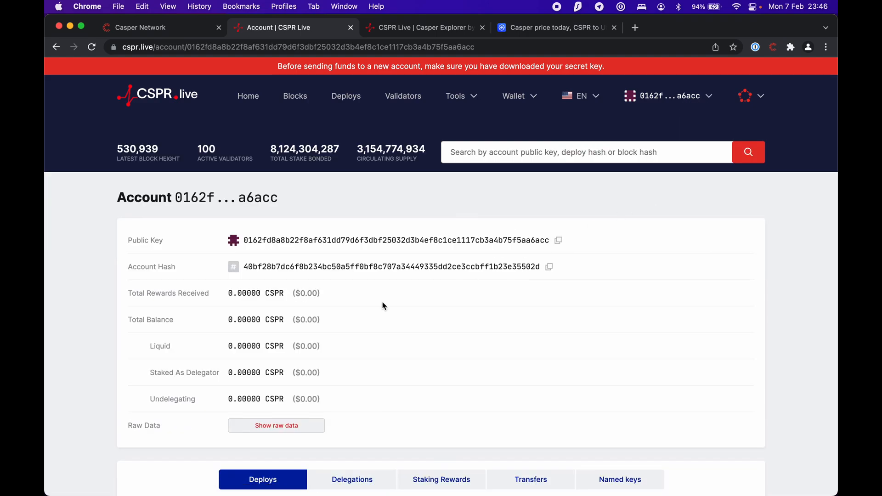
pyautogui.scroll(-3)
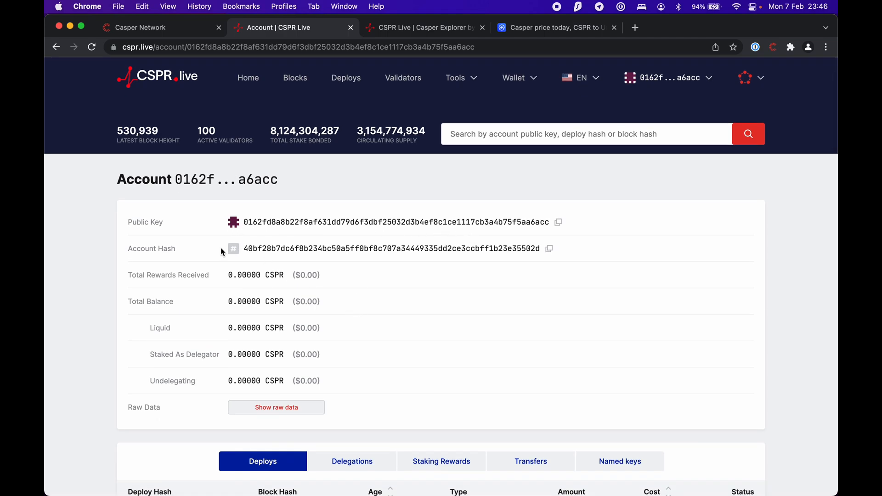
pyautogui.scroll(-3)
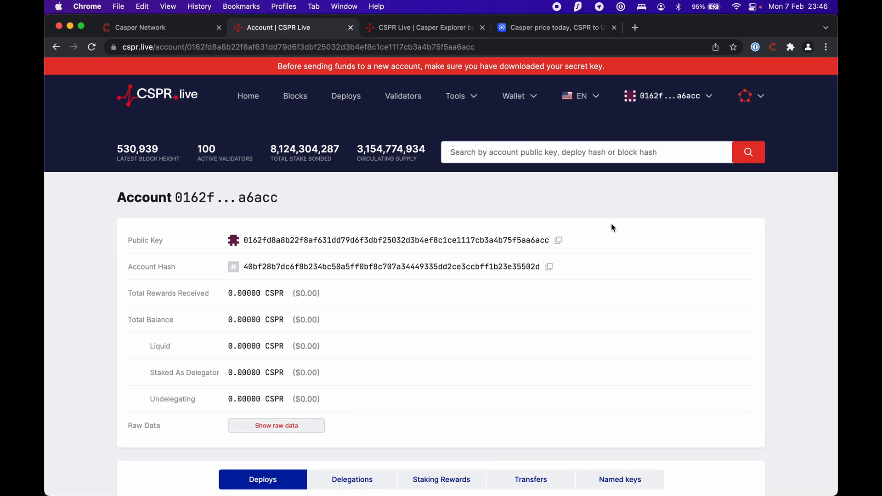
pyautogui.click(423, 27)
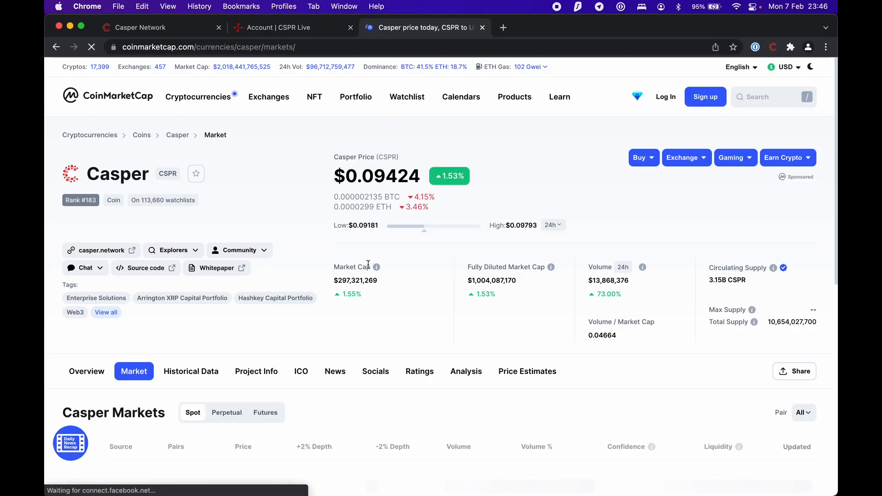
# Scroll the Casper Markets table down toward MEXC's CSPR/USDT listing
pyautogui.scroll(-3)
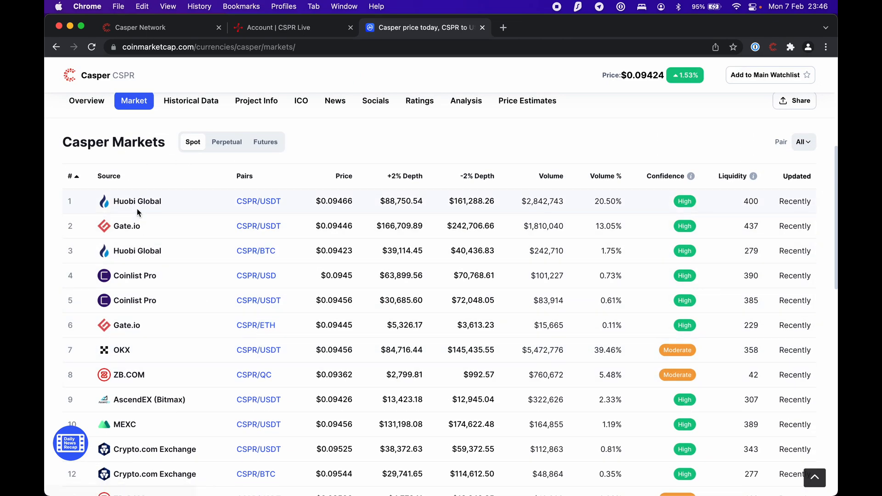
pyautogui.moveTo(200, 324)
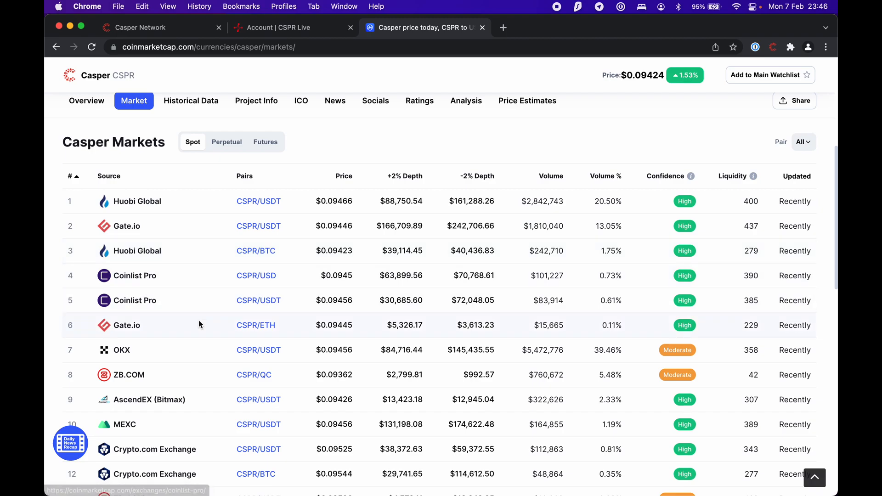
pyautogui.scroll(-3)
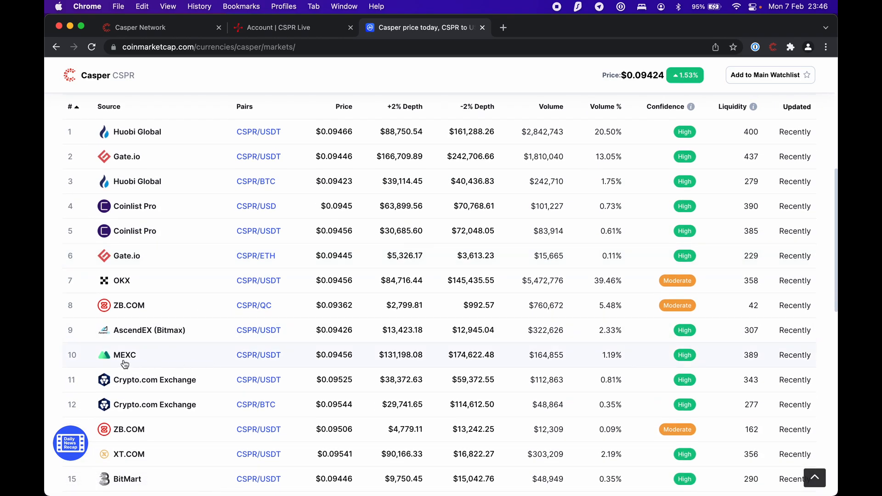
pyautogui.moveTo(127, 363)
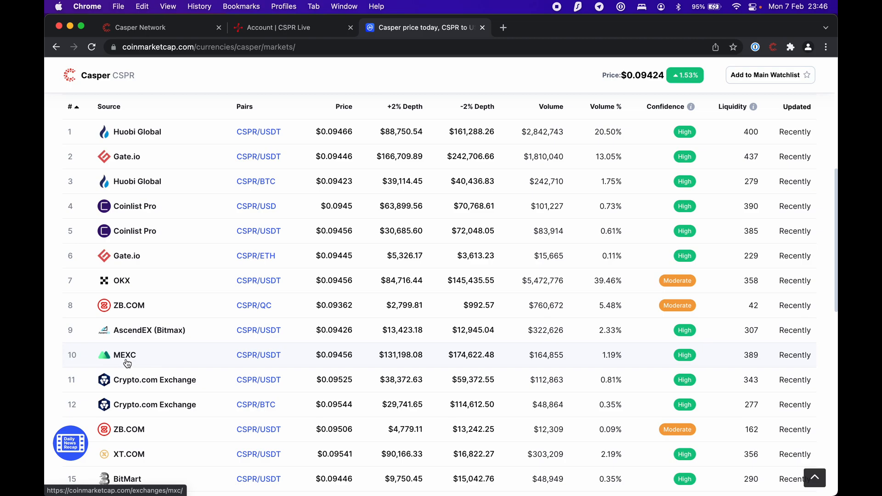
pyautogui.moveTo(142, 358)
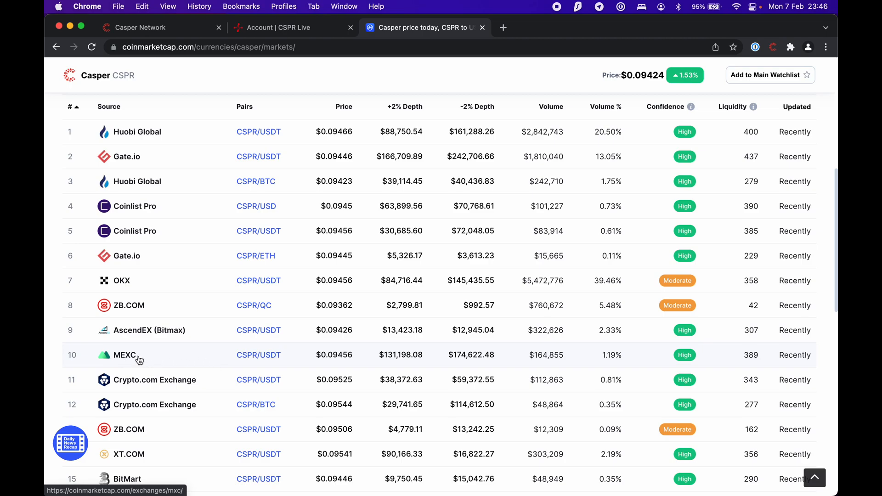
pyautogui.moveTo(206, 362)
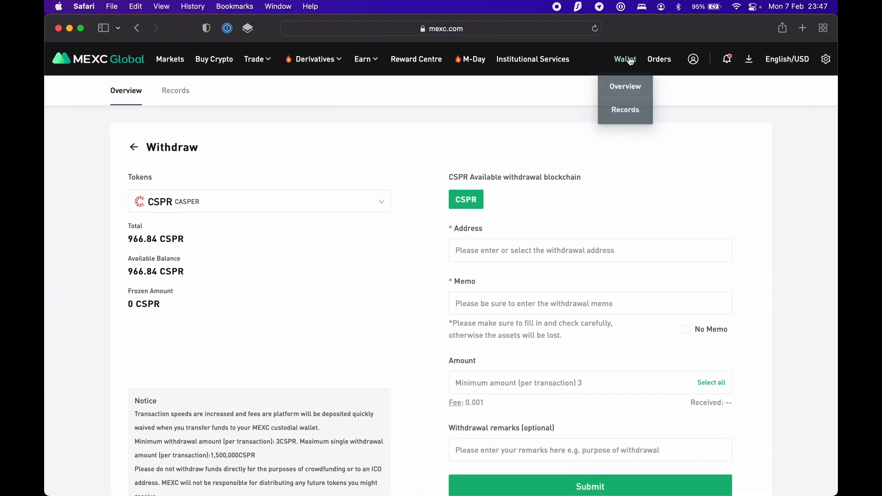
# Start a CSPR withdrawal from the MEXC wallet to the signer account's address with No Memo ticked
pyautogui.click(625, 87)
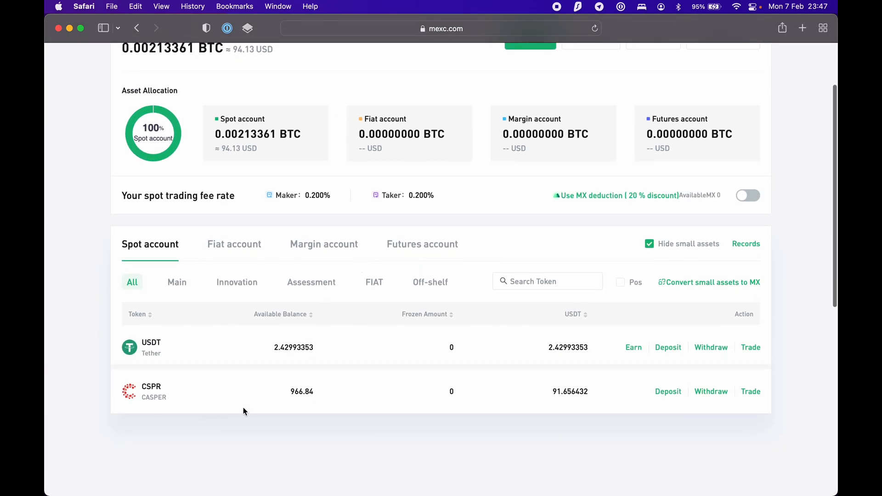
pyautogui.click(711, 391)
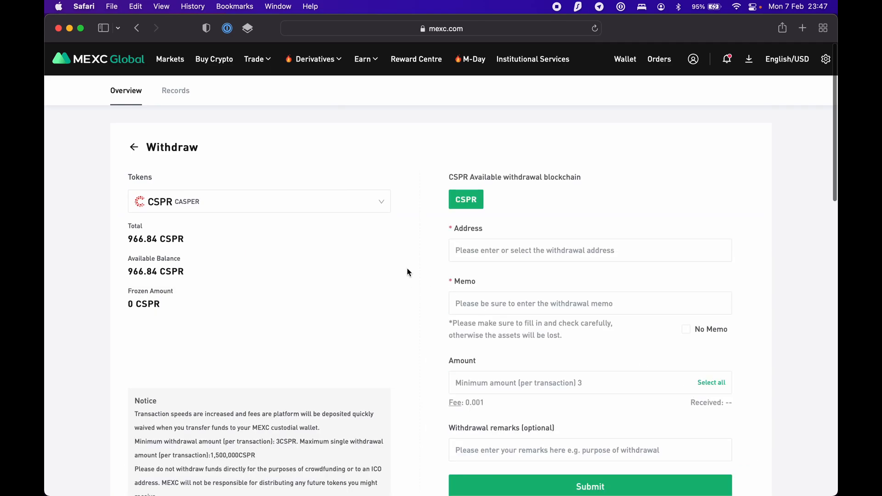
pyautogui.click(590, 250)
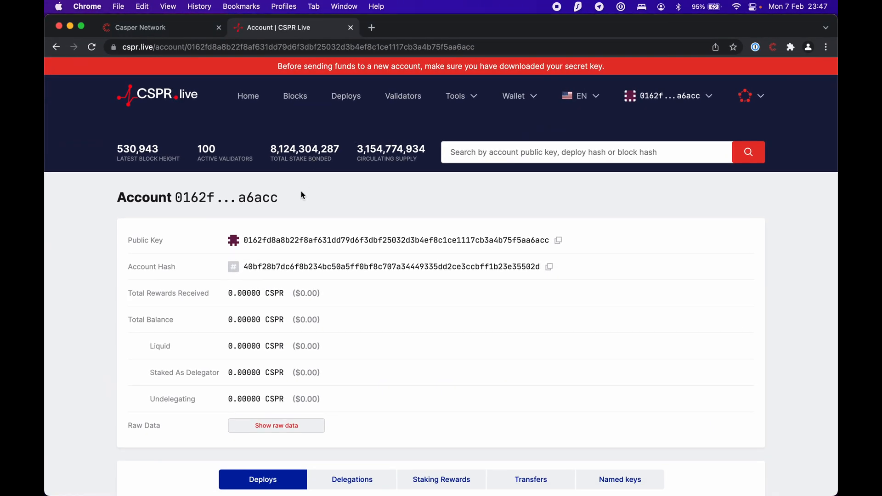
pyautogui.click(557, 241)
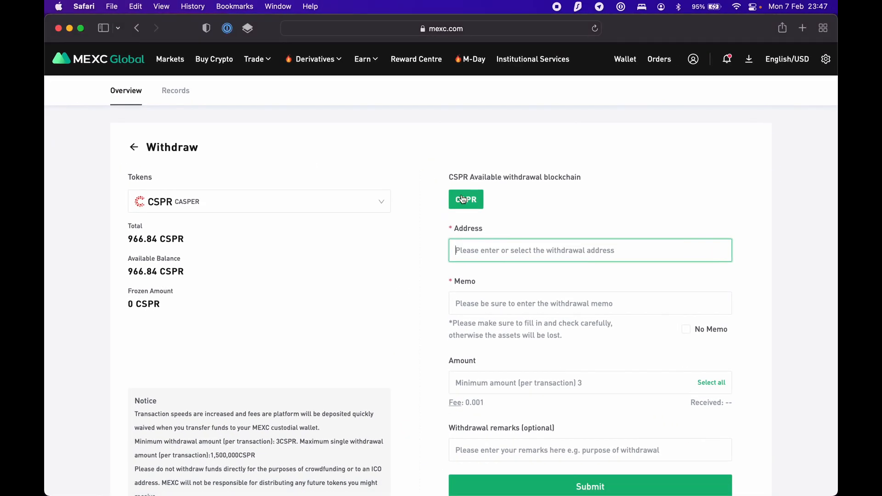
pyautogui.write('0162fd8a8b22f8af631dd79d6f3dbf25032d3b4ef8c1ce1117cb3a4b75f5aa6acc')
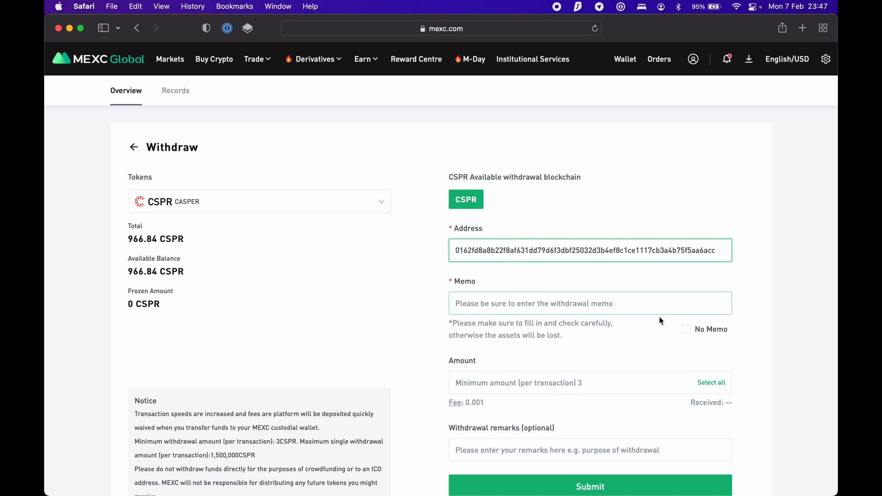
pyautogui.click(686, 329)
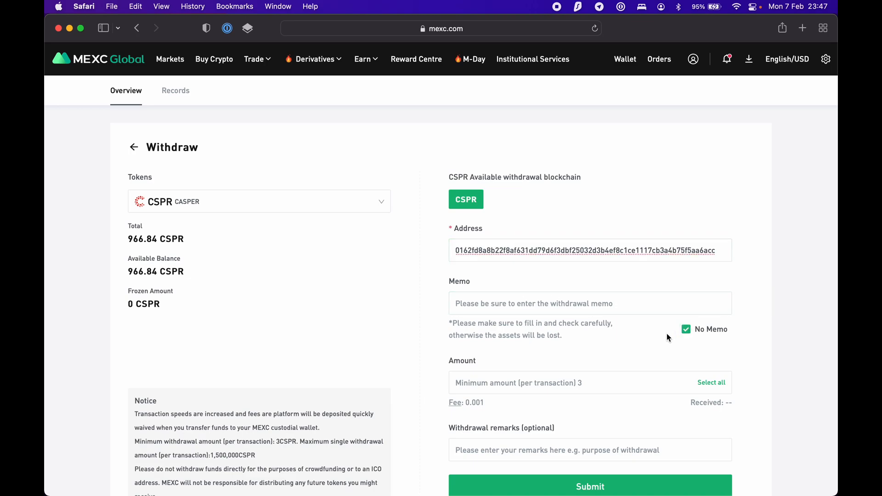
pyautogui.moveTo(644, 341)
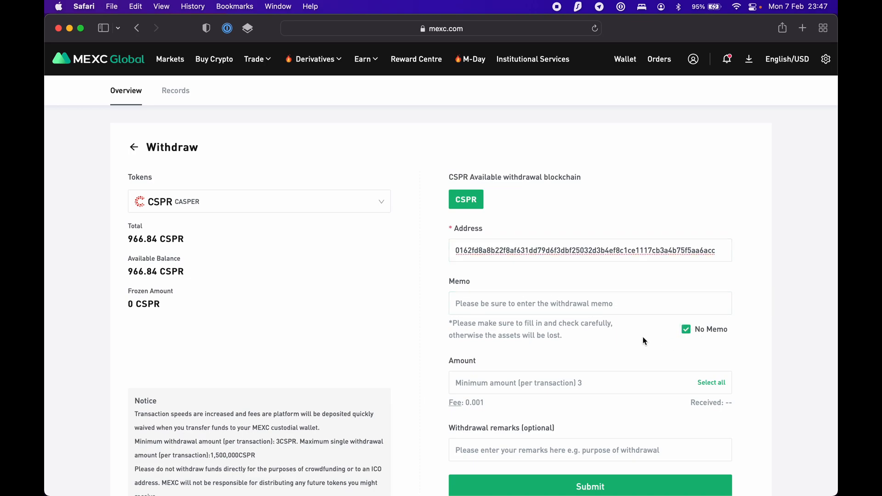
# Enter a withdrawal amount of 100 CSPR and submit the order
pyautogui.scroll(-3)
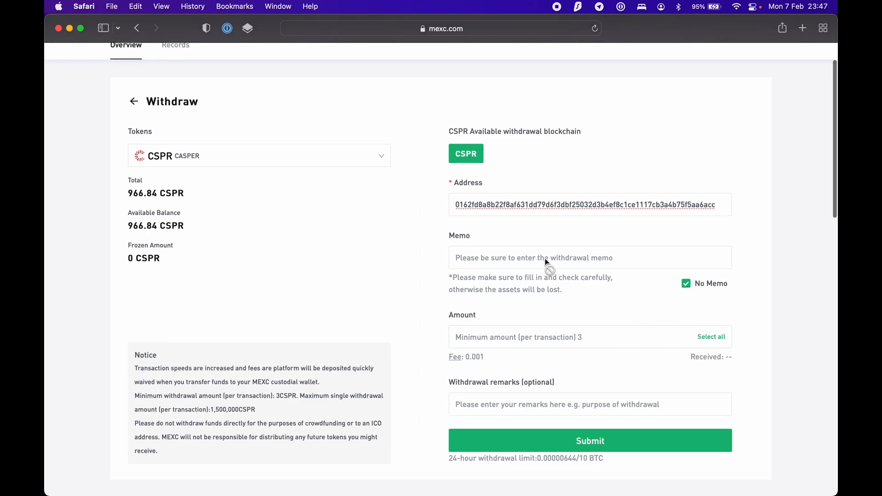
pyautogui.moveTo(686, 296)
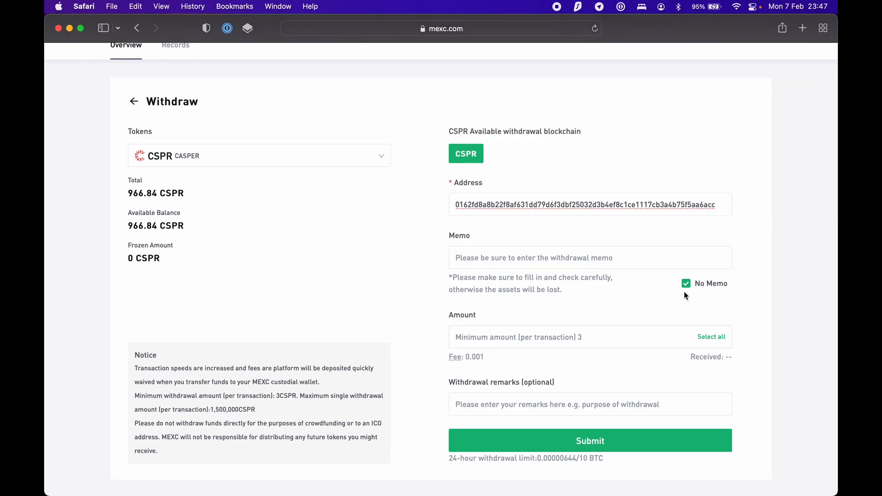
pyautogui.moveTo(614, 310)
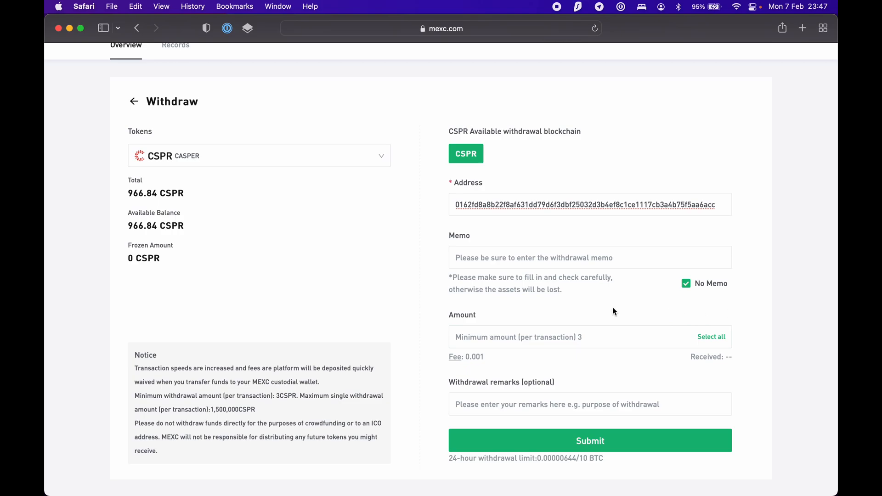
pyautogui.click(570, 338)
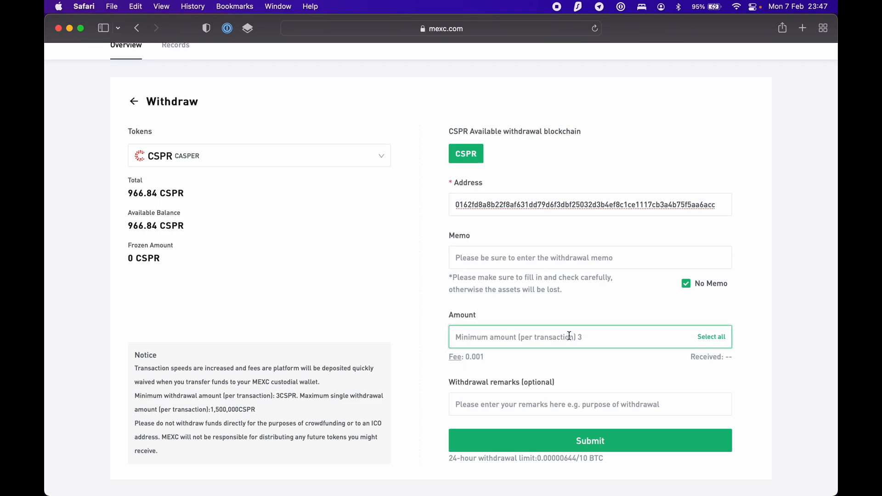
pyautogui.write('100')
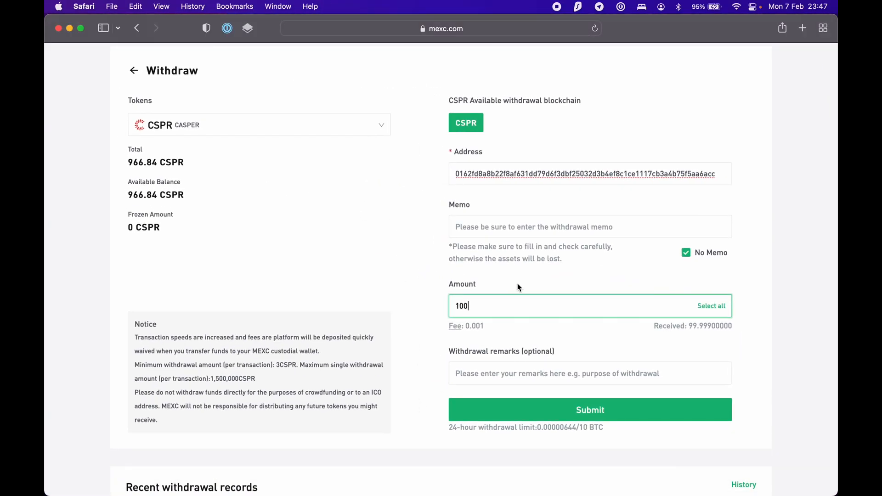
pyautogui.moveTo(593, 411)
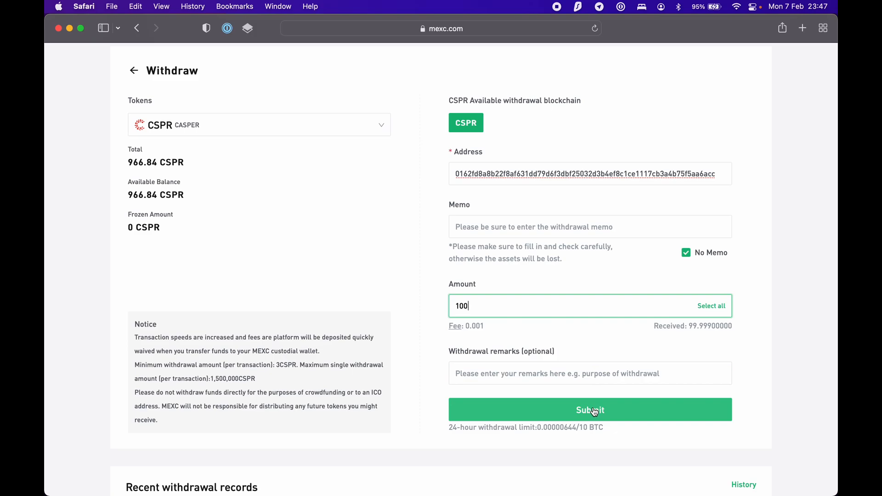
pyautogui.click(590, 409)
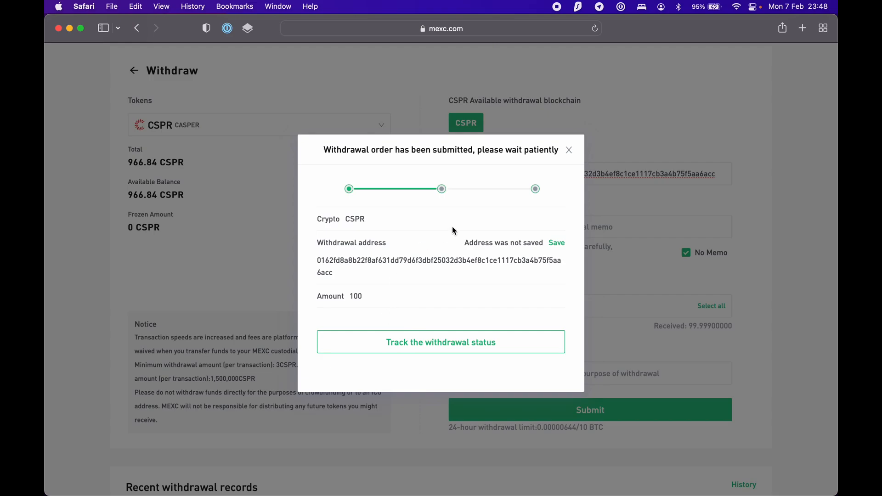
pyautogui.moveTo(576, 138)
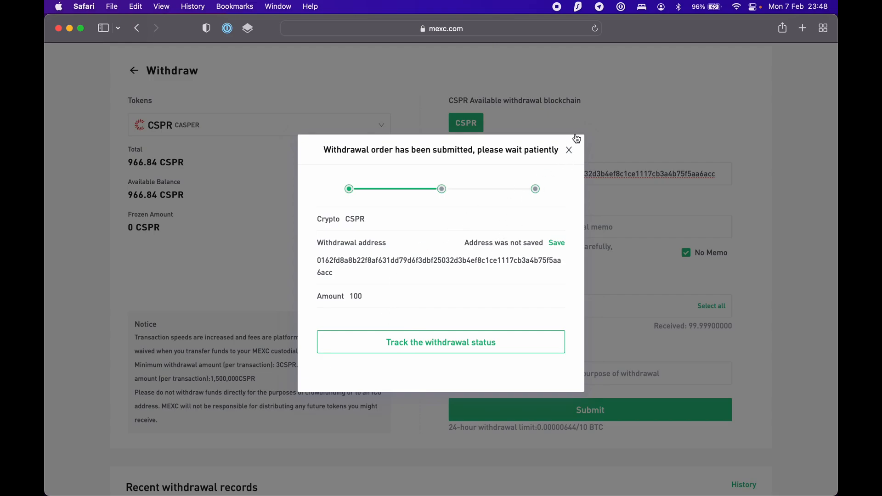
# Dismiss the 'Withdrawal order has been submitted' confirmation dialog
pyautogui.click(569, 150)
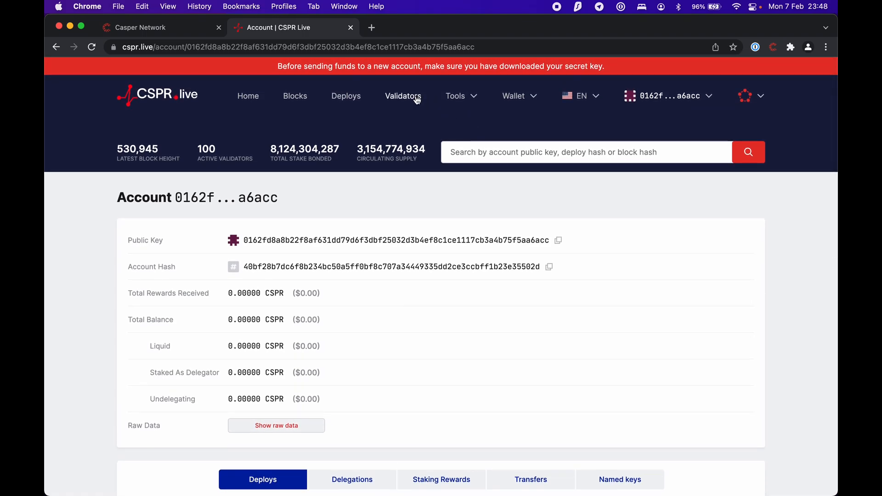
pyautogui.moveTo(469, 303)
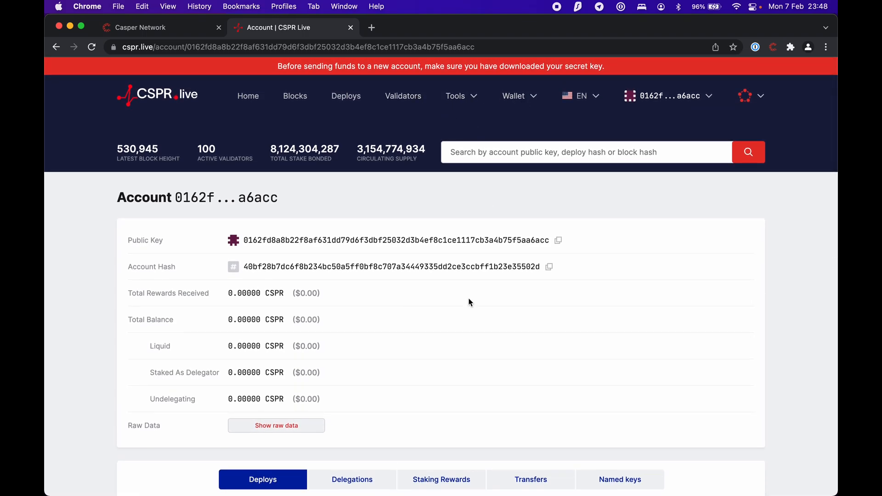
# Return to the CSPR.live home page and scroll down to the Top Validators list
pyautogui.click(513, 96)
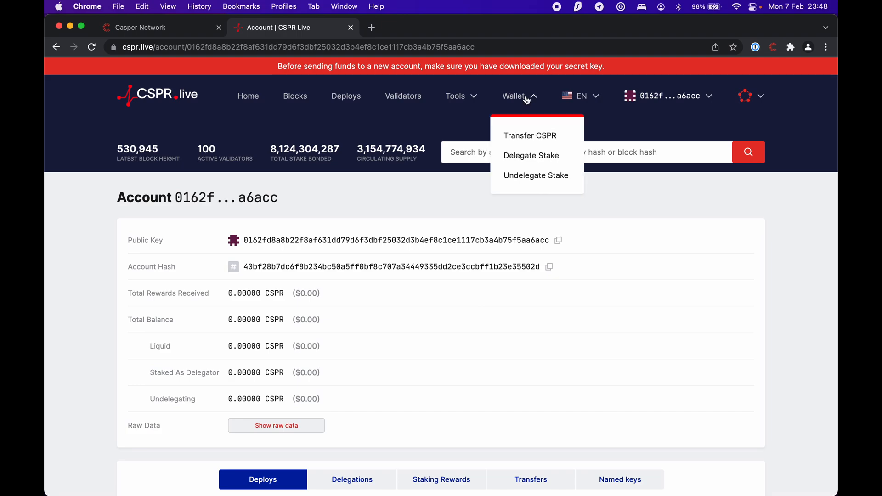
pyautogui.moveTo(485, 287)
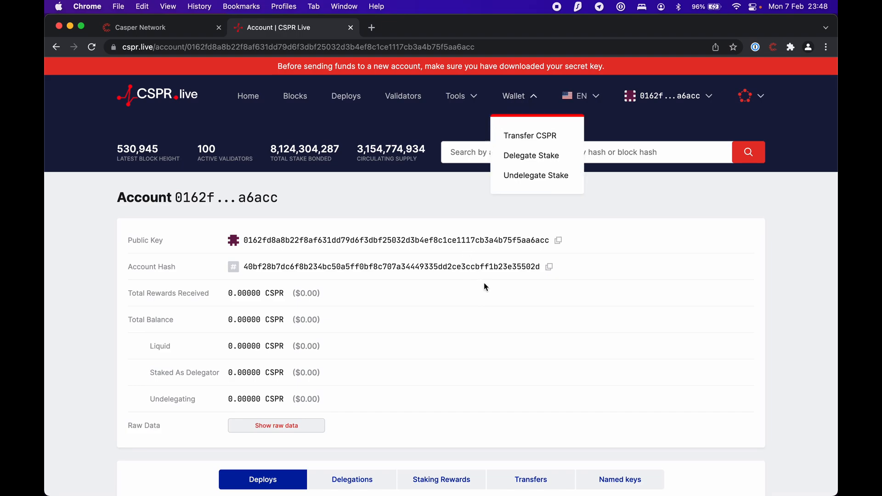
pyautogui.click(249, 96)
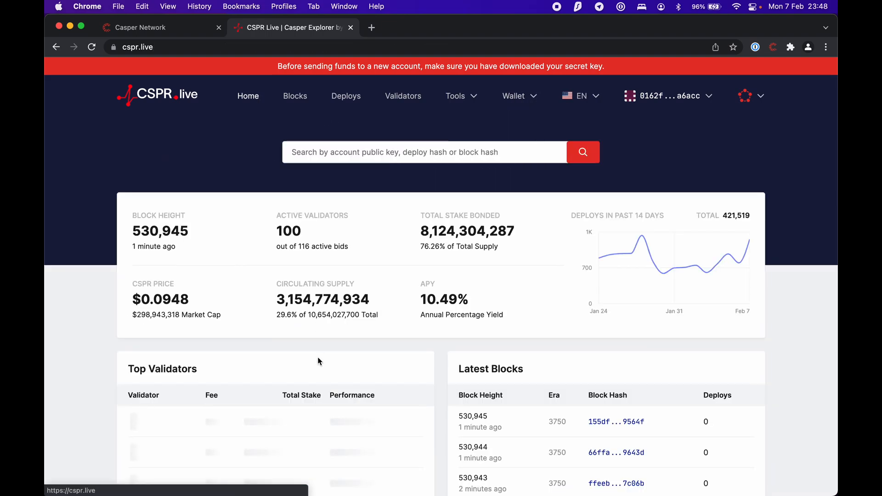
pyautogui.scroll(-3)
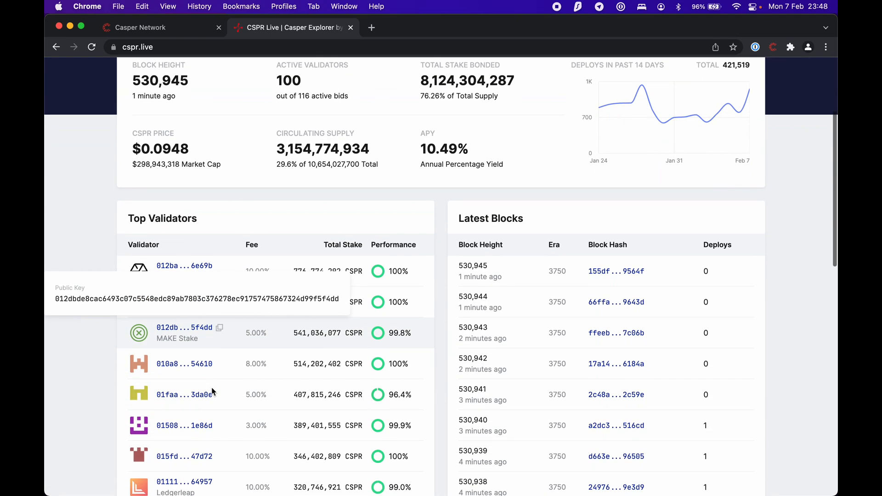
pyautogui.moveTo(90, 314)
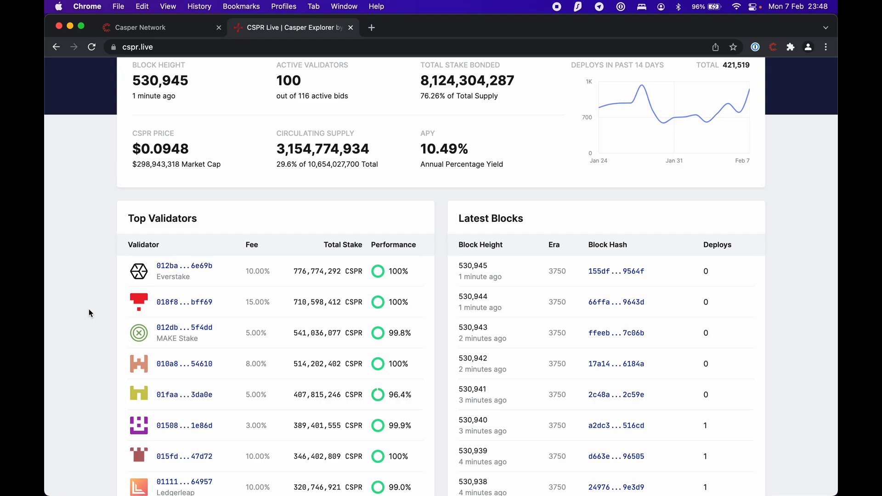
pyautogui.moveTo(197, 270)
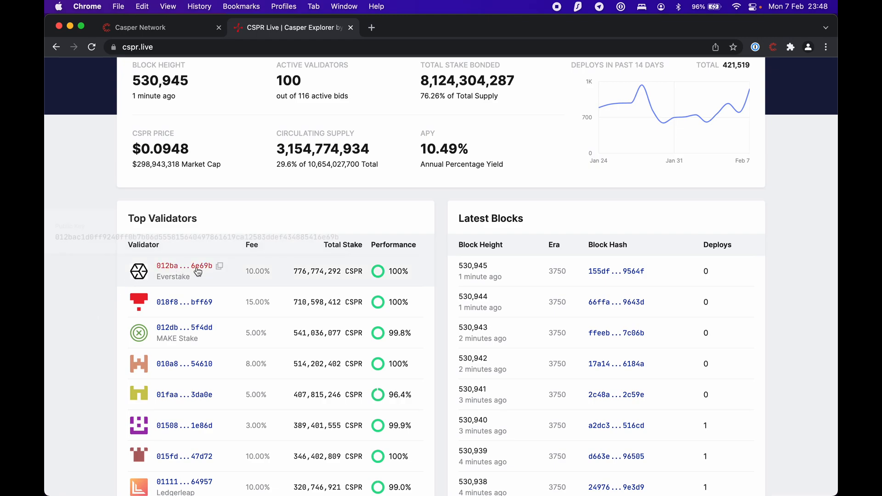
pyautogui.moveTo(442, 281)
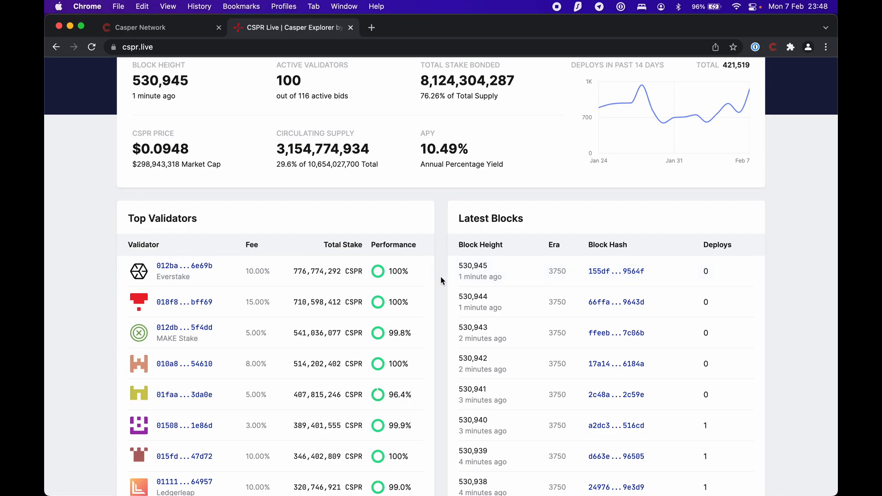
pyautogui.moveTo(248, 281)
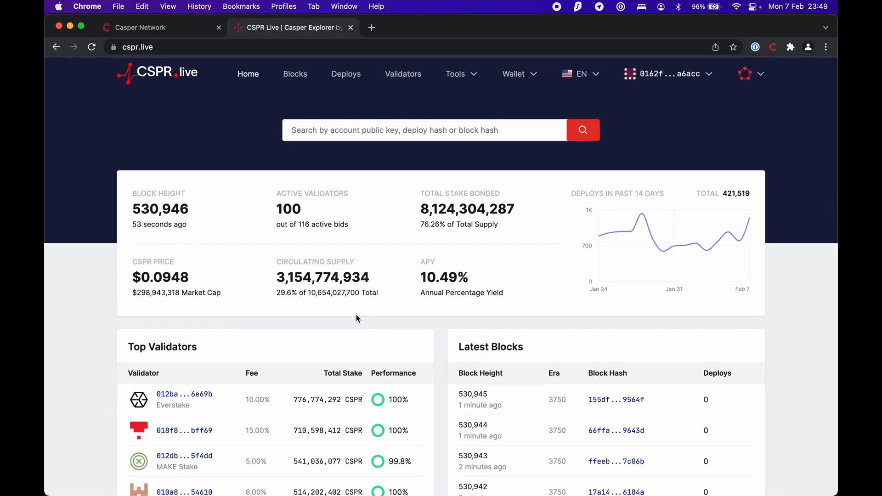
pyautogui.moveTo(346, 345)
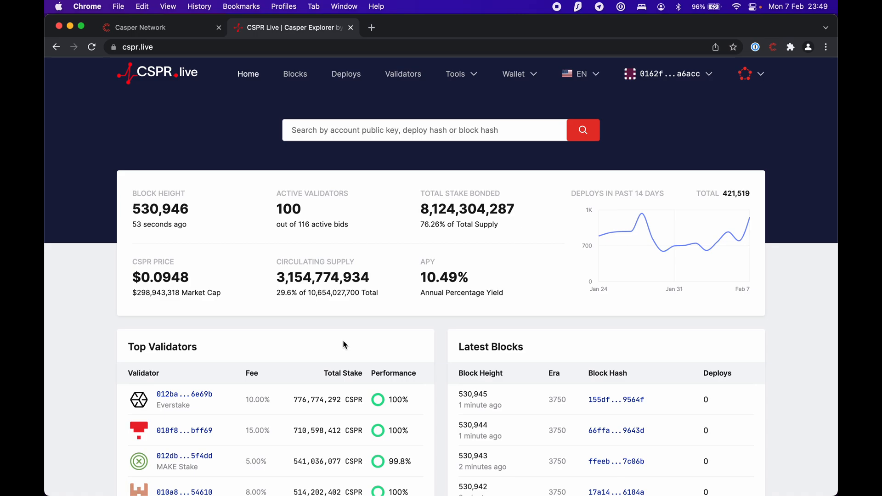
pyautogui.moveTo(217, 391)
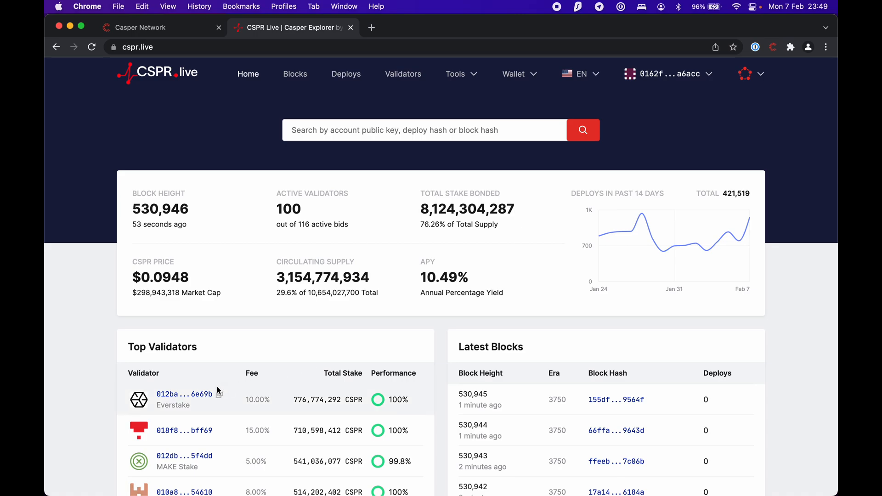
pyautogui.scroll(-3)
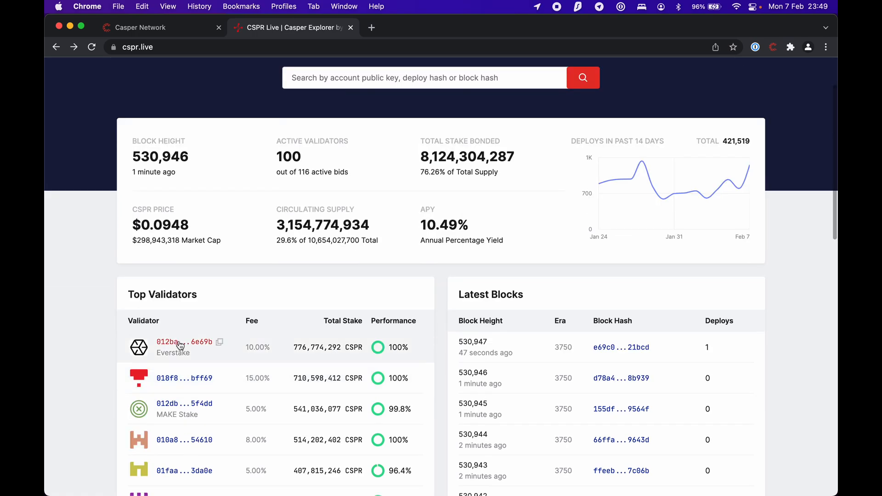
# Open Everstake's validator details and select its 10.00% commission rate value
pyautogui.click(167, 342)
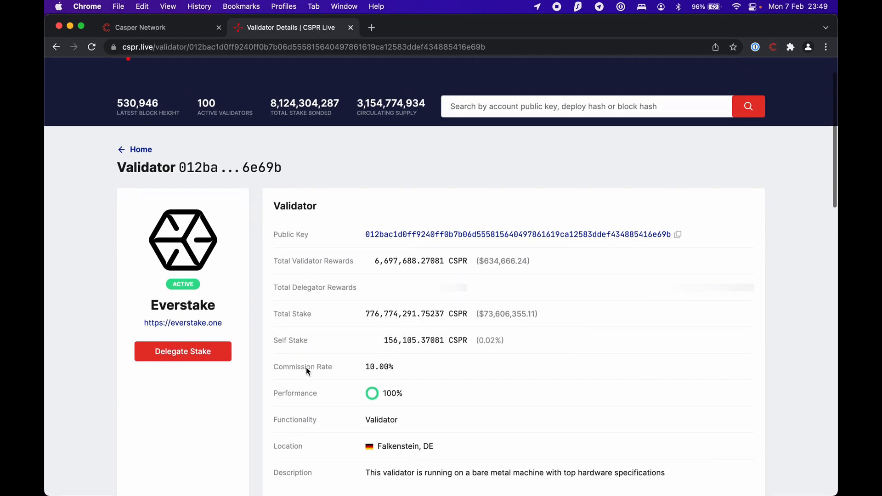
pyautogui.scroll(-3)
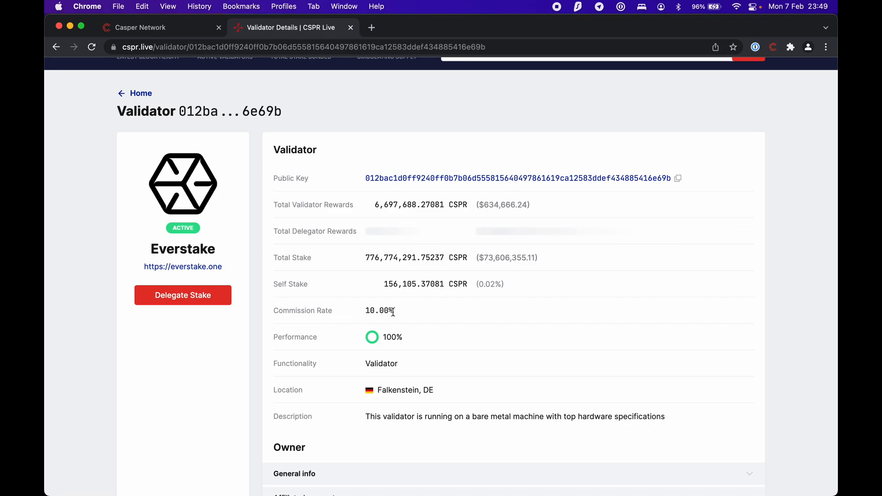
pyautogui.doubleClick(379, 310)
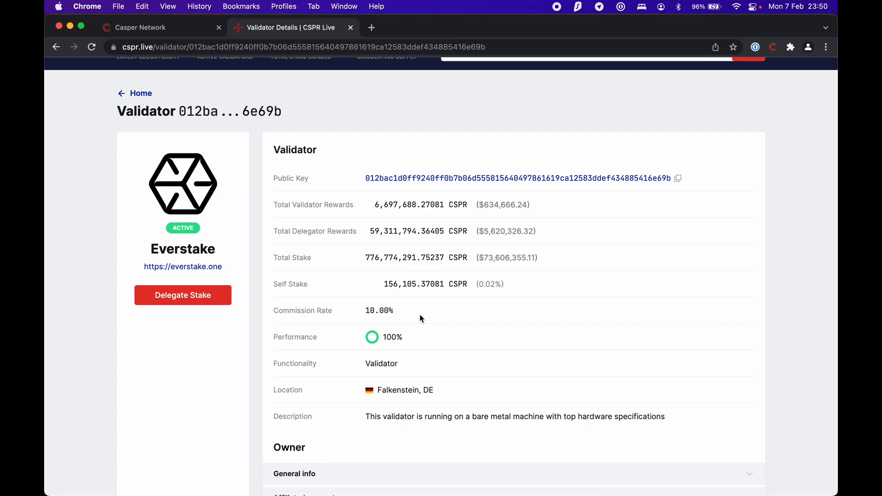
pyautogui.moveTo(248, 255)
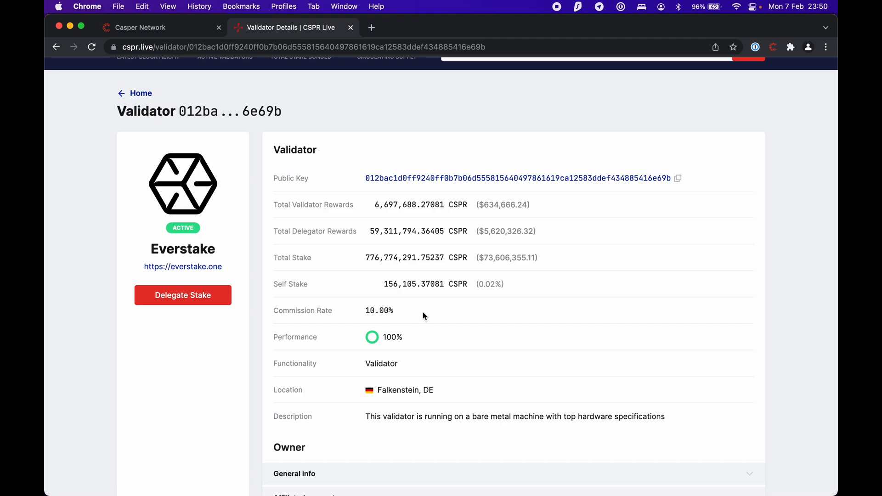
pyautogui.moveTo(417, 325)
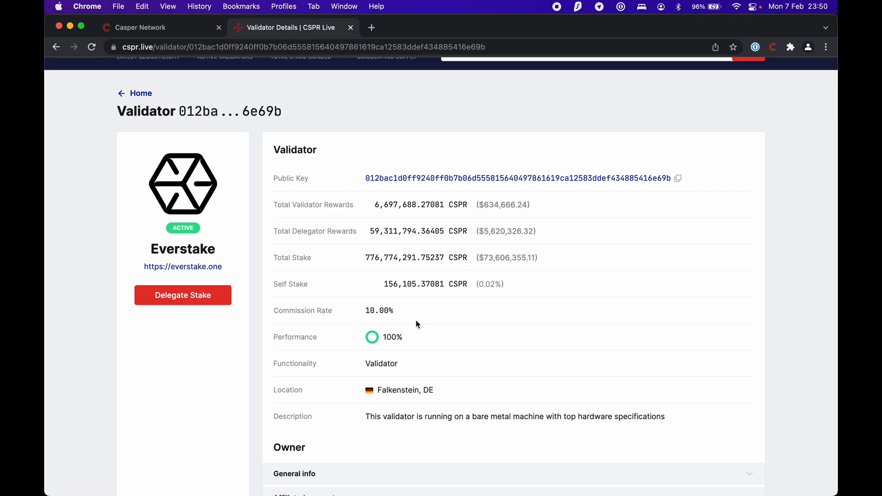
pyautogui.moveTo(387, 311)
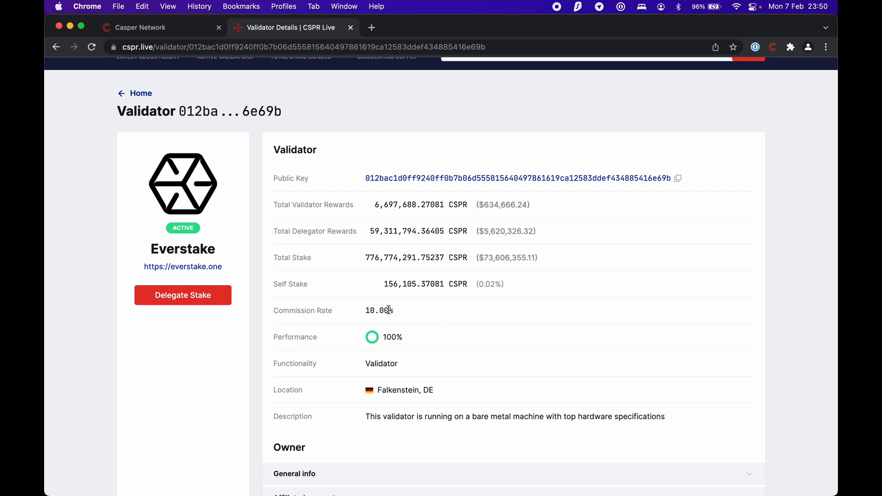
pyautogui.moveTo(418, 323)
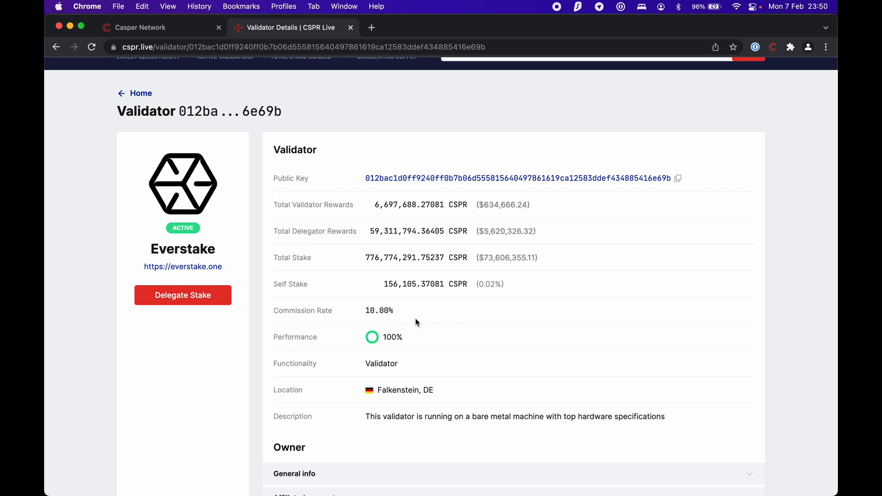
pyautogui.moveTo(439, 326)
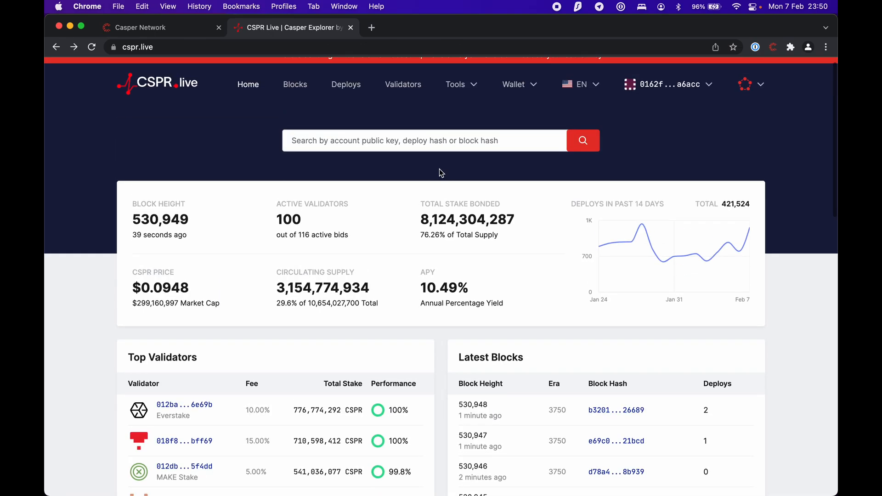
# Check the connected account's 99.99900 CSPR balance, then start Delegate Stake from the Wallet menu
pyautogui.click(513, 85)
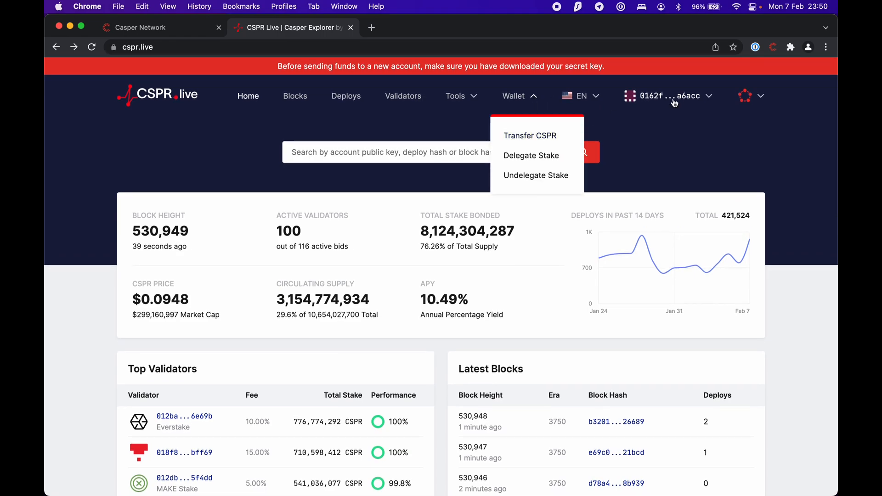
pyautogui.click(668, 96)
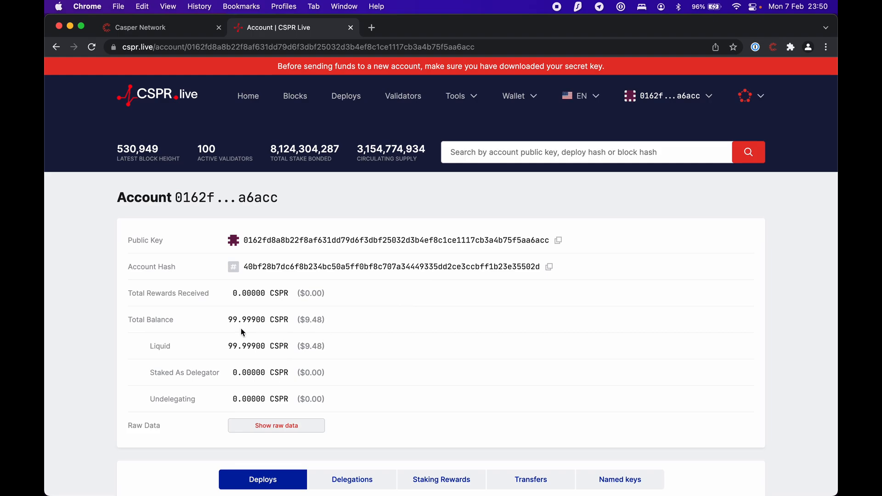
pyautogui.moveTo(511, 97)
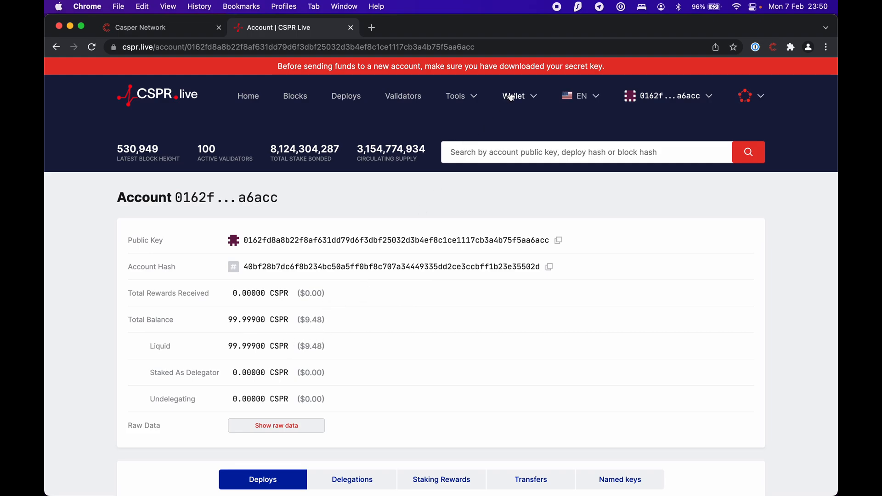
pyautogui.click(513, 97)
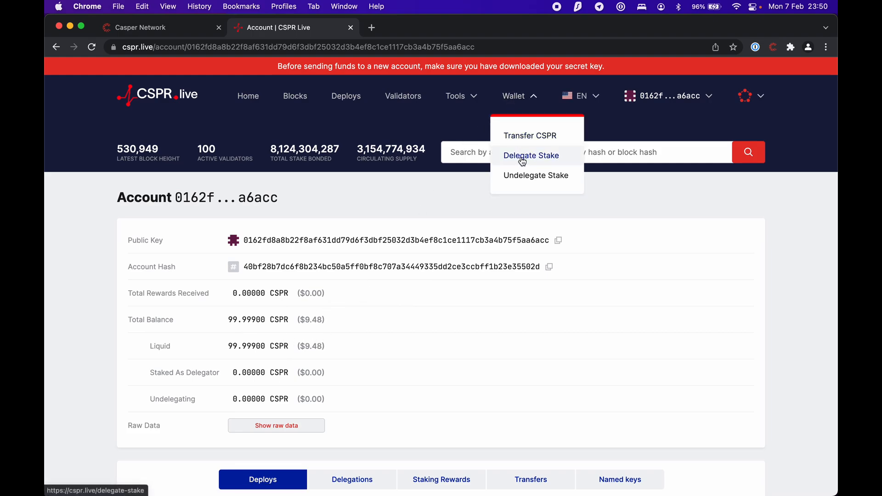
pyautogui.click(531, 155)
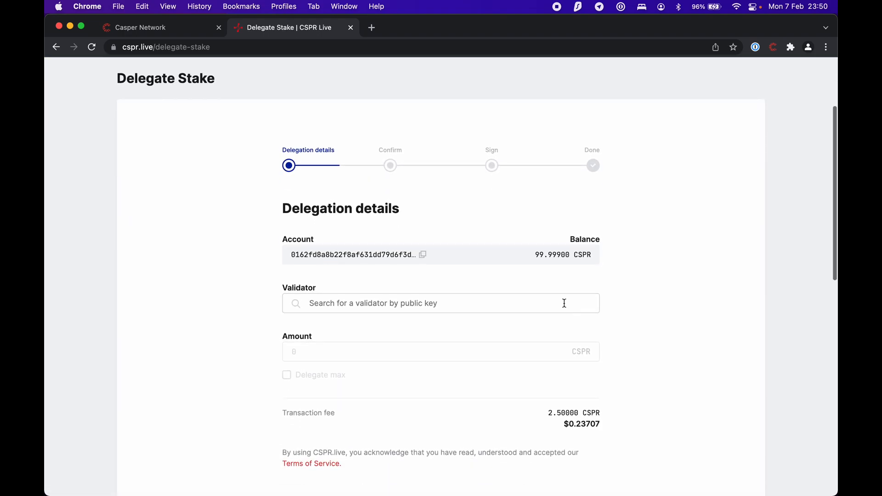
# Choose the 3.00% fee validator and enable Delegate max for 97,499 CSPR
pyautogui.click(441, 303)
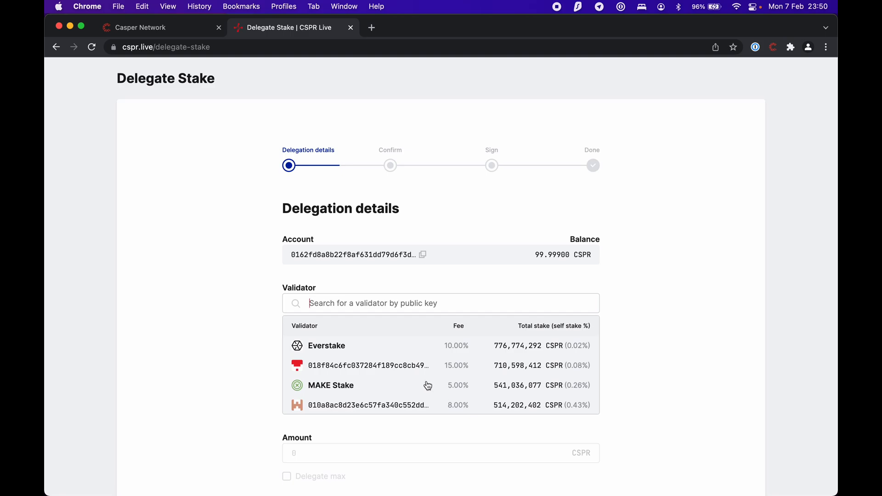
pyautogui.scroll(-3)
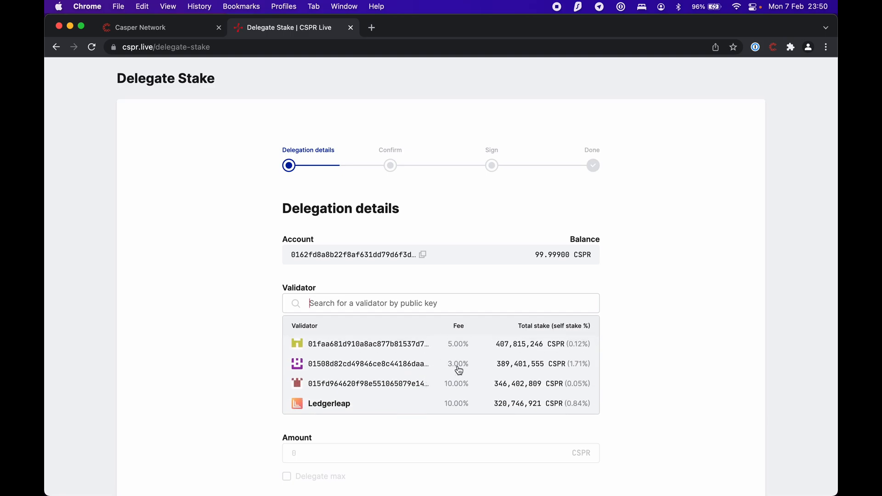
pyautogui.click(370, 364)
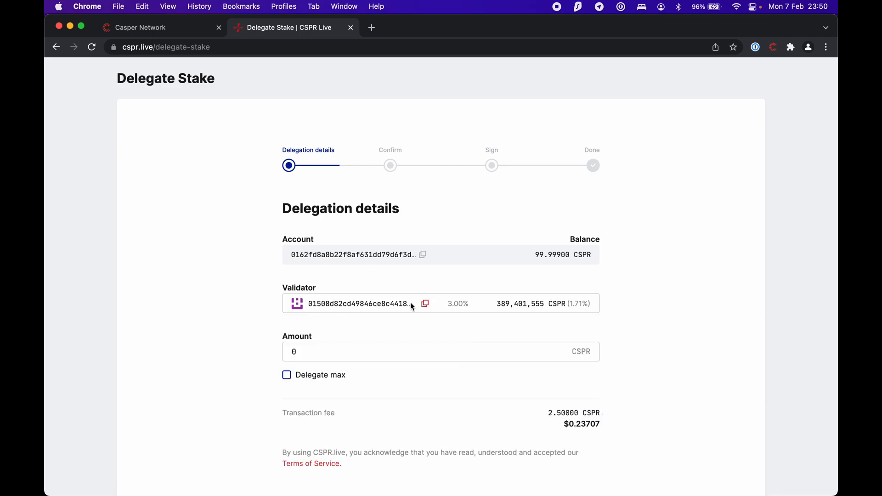
pyautogui.scroll(-3)
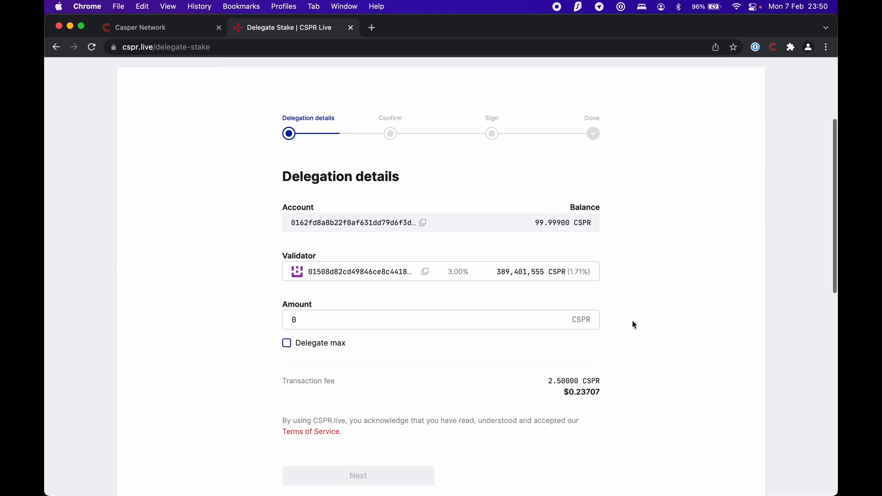
pyautogui.moveTo(286, 345)
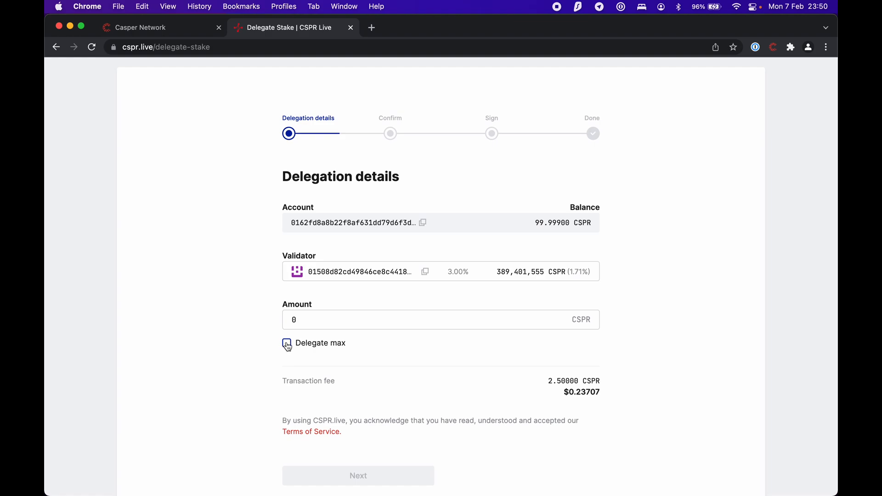
pyautogui.click(286, 344)
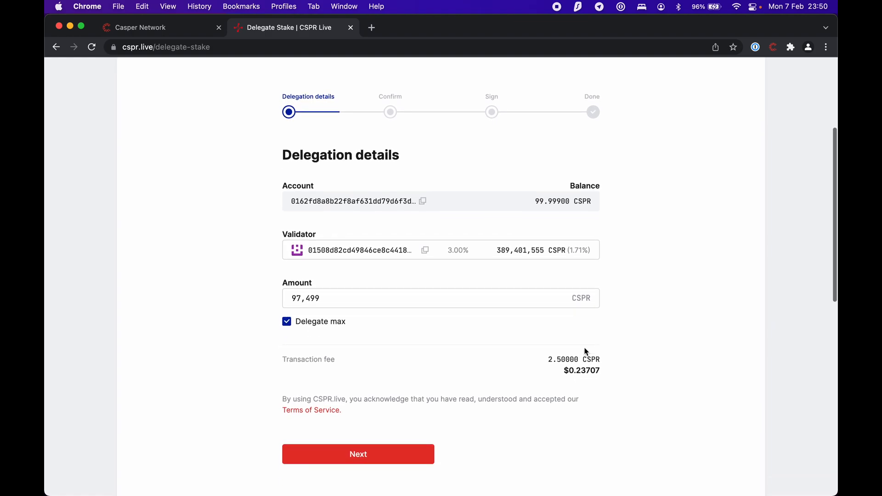
pyautogui.moveTo(540, 371)
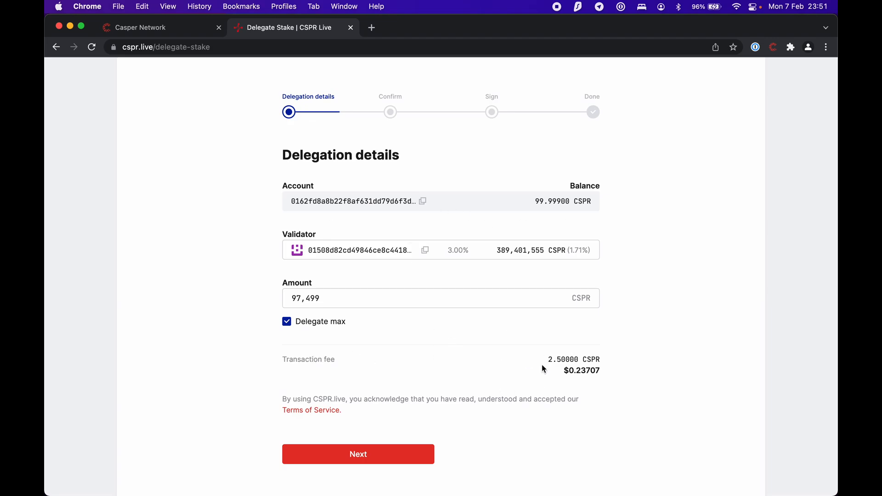
pyautogui.moveTo(606, 368)
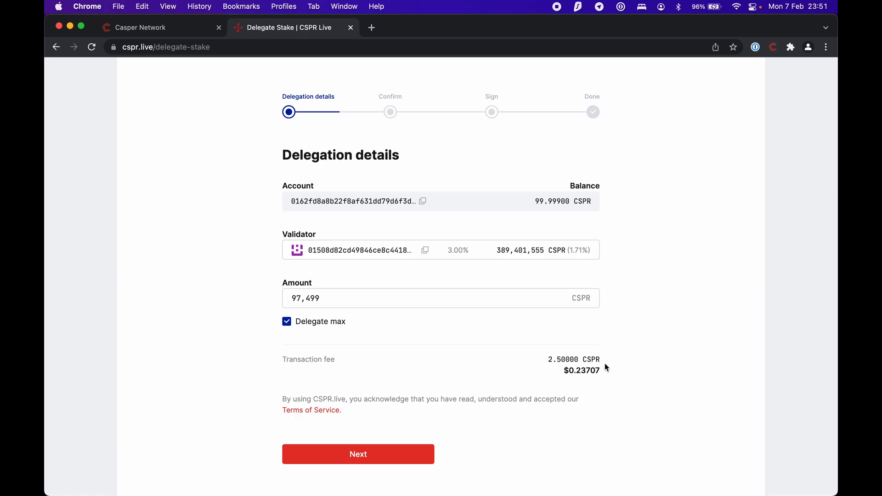
pyautogui.moveTo(423, 416)
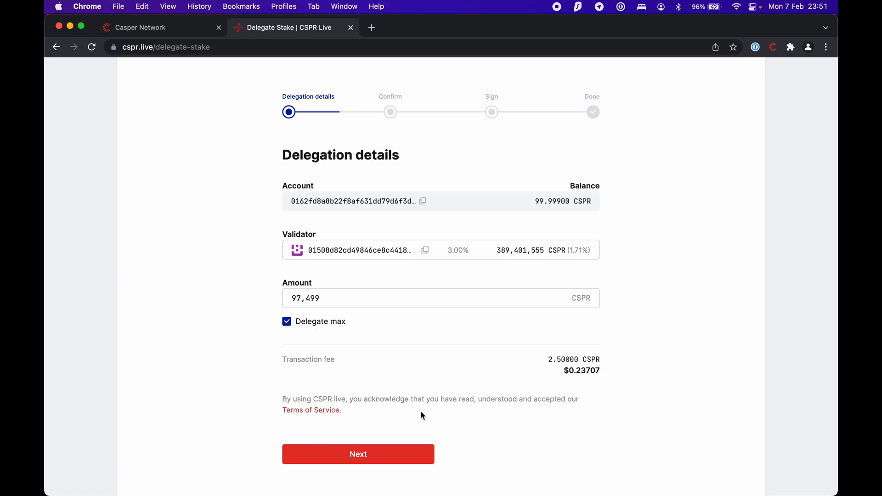
# Review the 97.49900 CSPR delegation summary and confirm it to reach the signing step
pyautogui.click(358, 454)
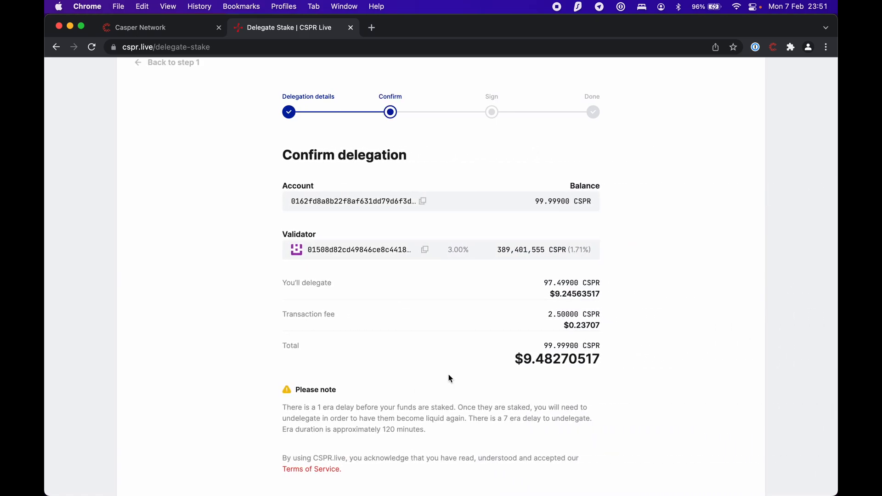
pyautogui.scroll(-3)
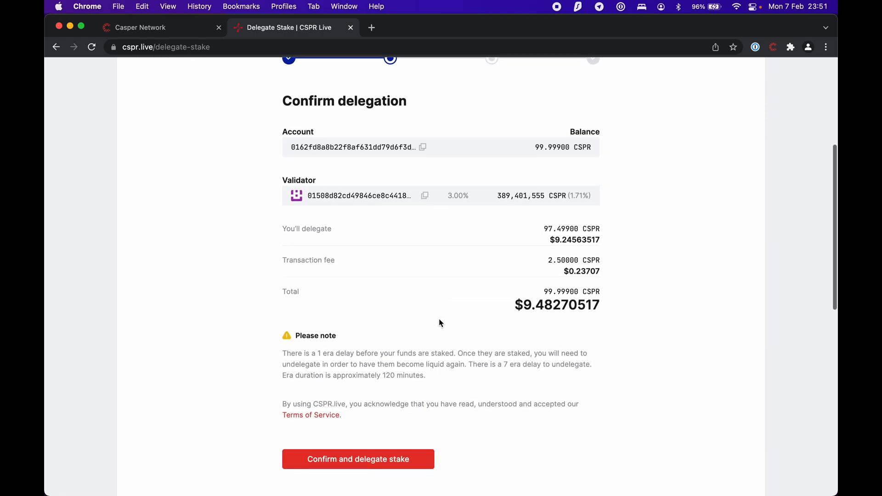
pyautogui.scroll(3)
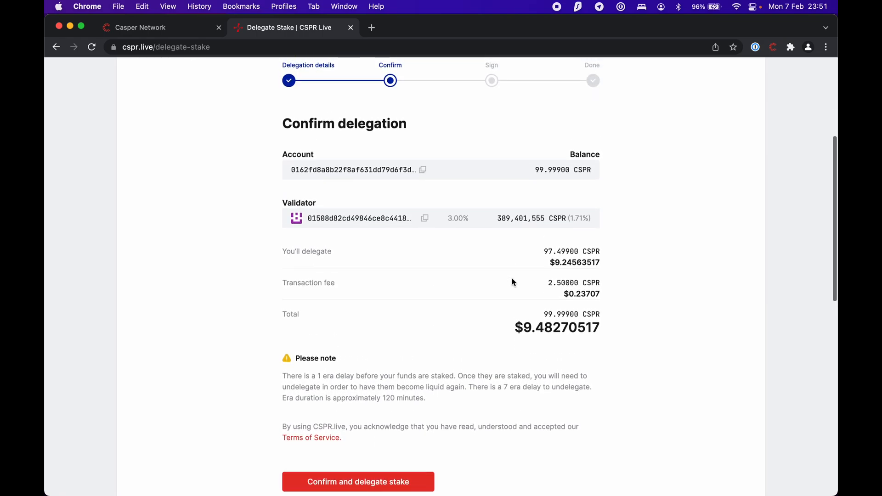
pyautogui.scroll(-3)
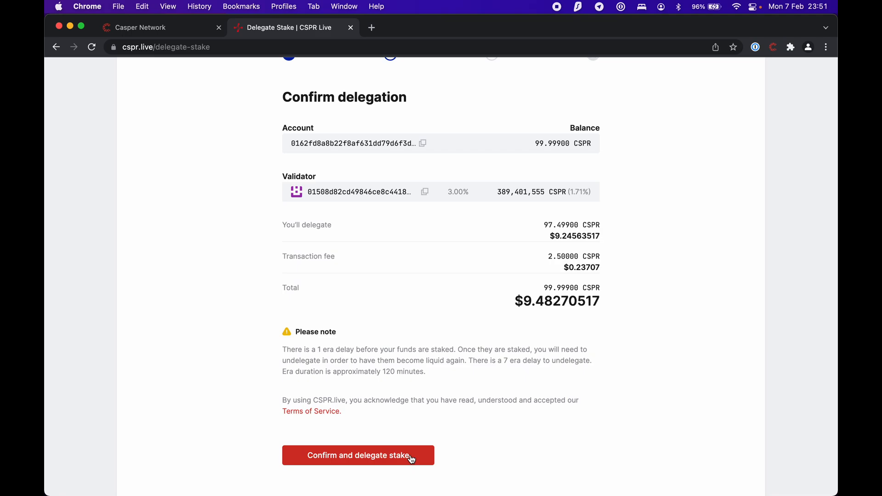
pyautogui.click(359, 455)
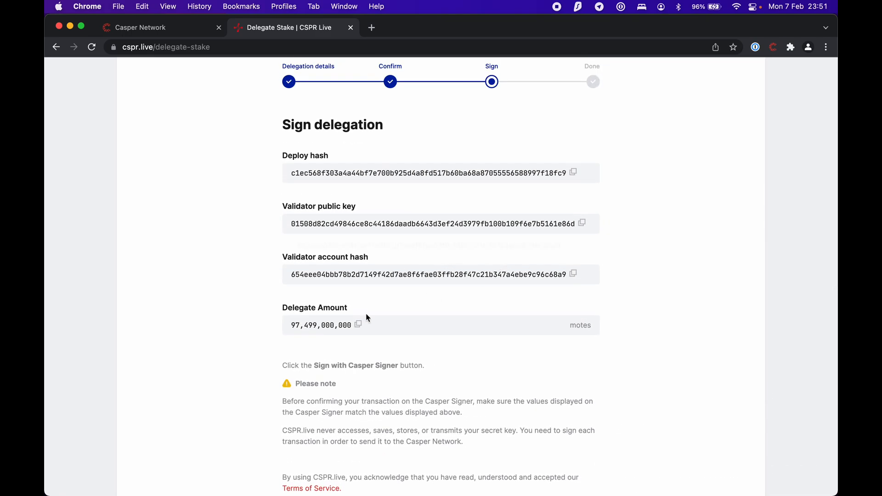
# Unlock the Casper Signer vault and sign the delegation's signature request
pyautogui.scroll(-3)
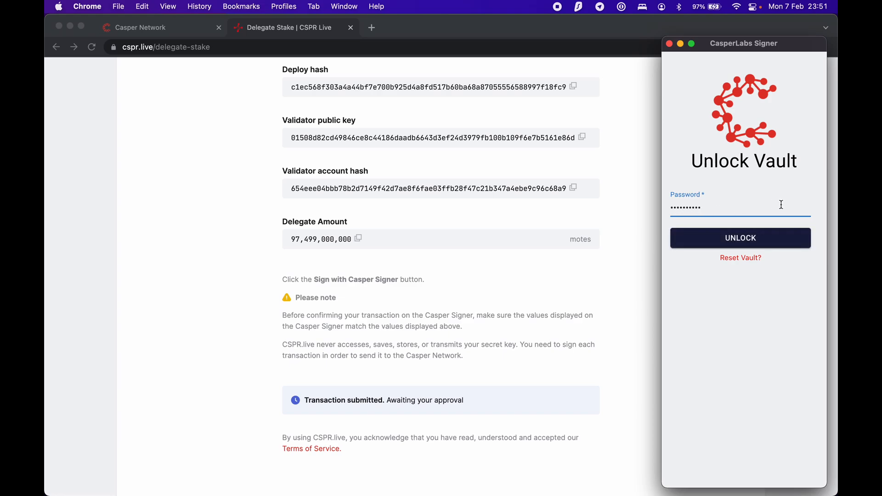
pyautogui.click(740, 238)
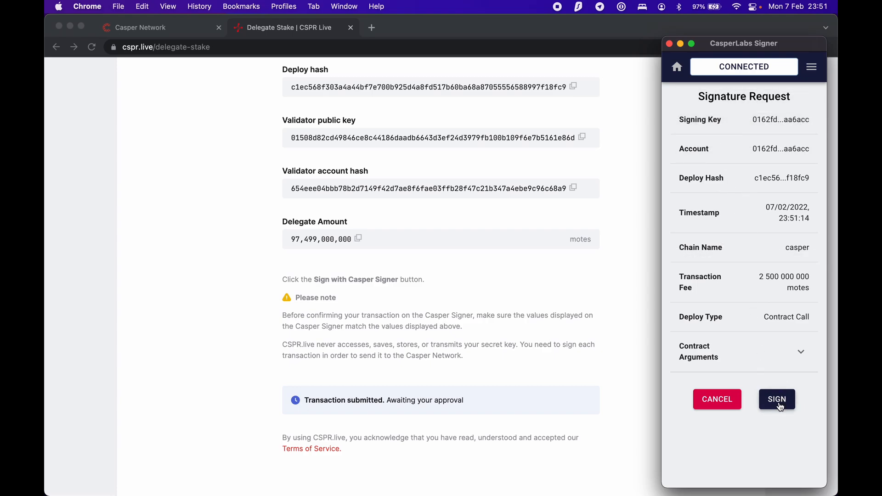
pyautogui.click(778, 399)
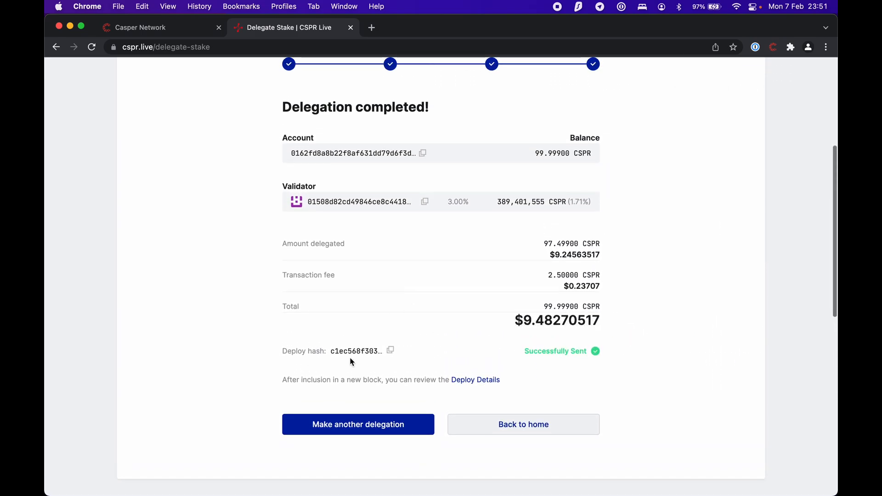
pyautogui.moveTo(714, 343)
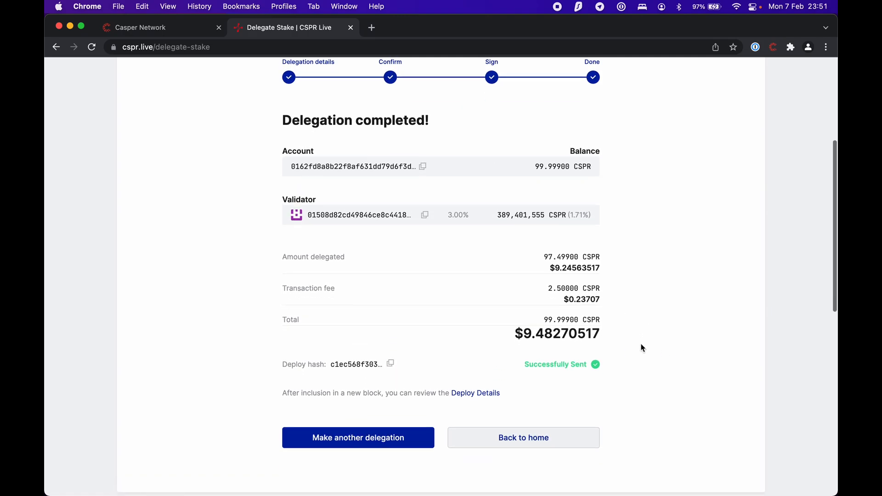
# Leave the Delegation completed page via Back to home
pyautogui.scroll(3)
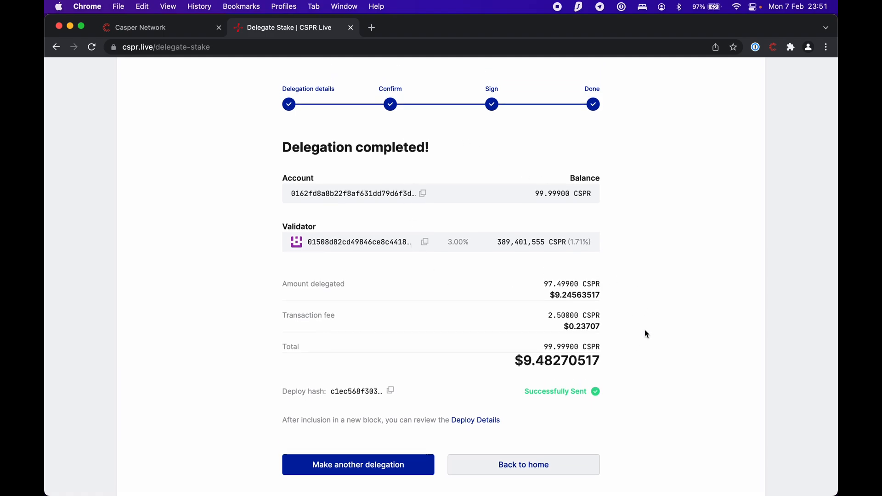
pyautogui.moveTo(603, 404)
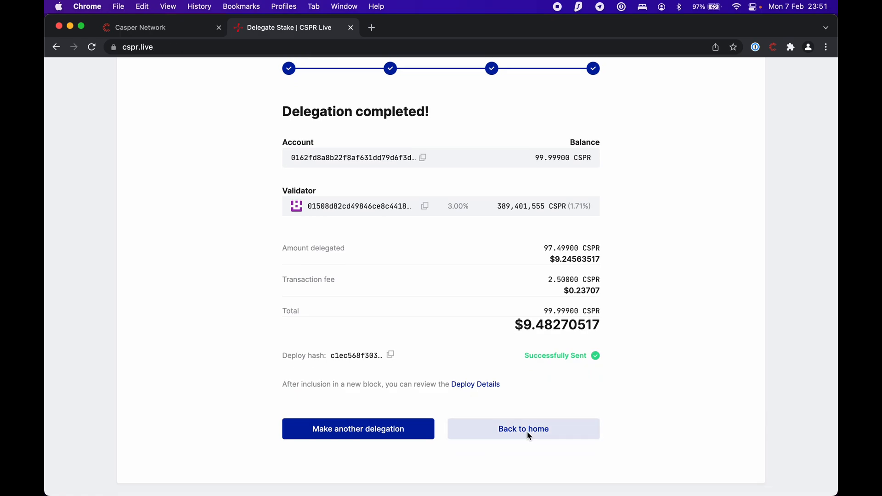
pyautogui.click(523, 429)
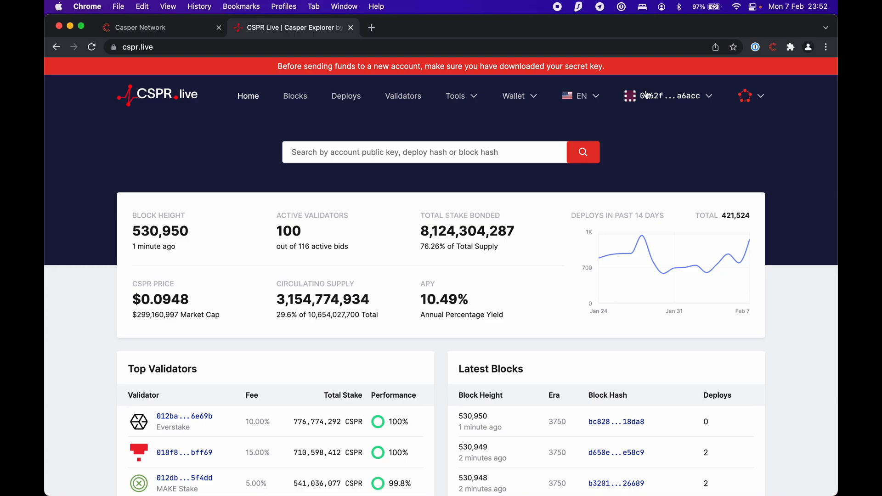
# View the connected account's details page showing 99.99900 CSPR liquid and nothing staked
pyautogui.click(667, 95)
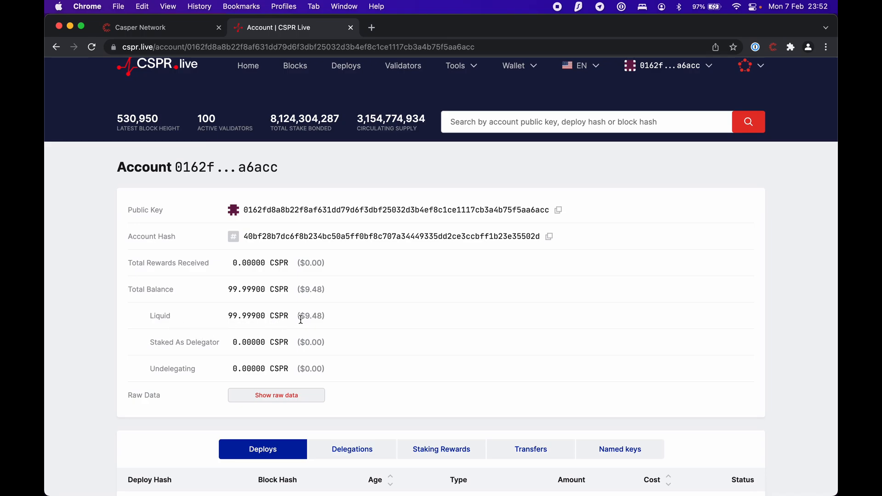
pyautogui.scroll(-3)
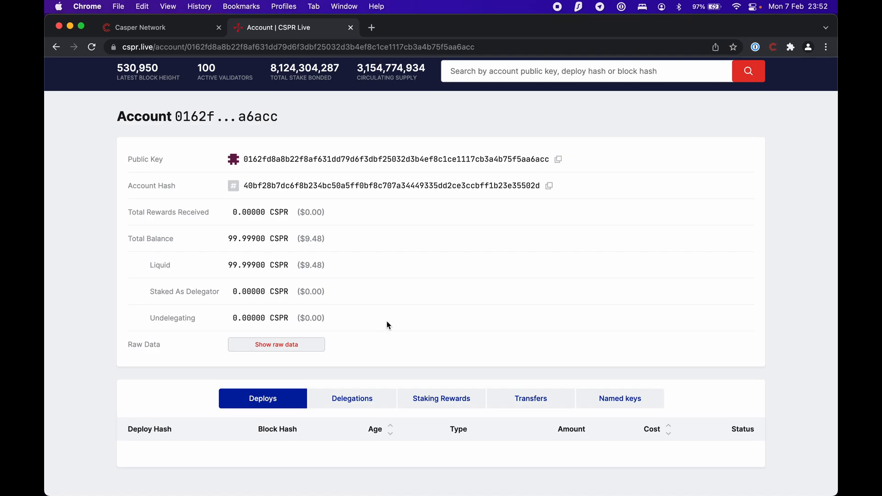
pyautogui.moveTo(460, 331)
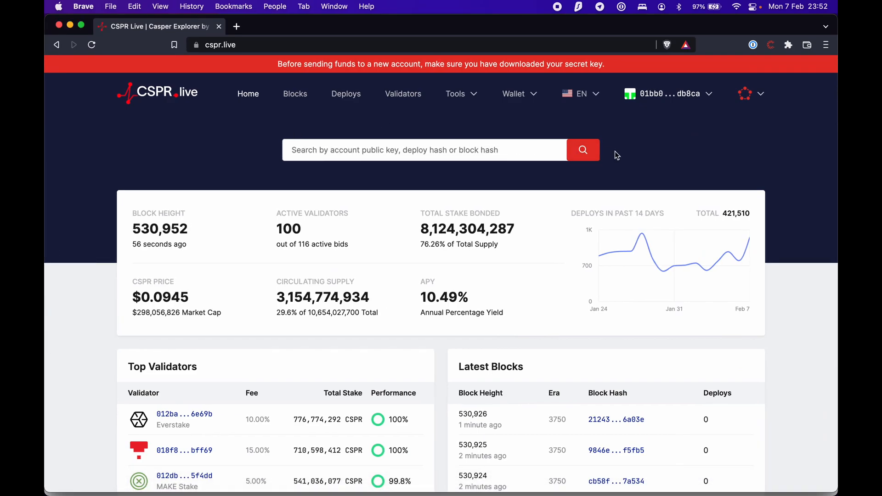
# Show the second account's 2,047.76534 CSPR staked and its Delegations list with one validator
pyautogui.click(514, 94)
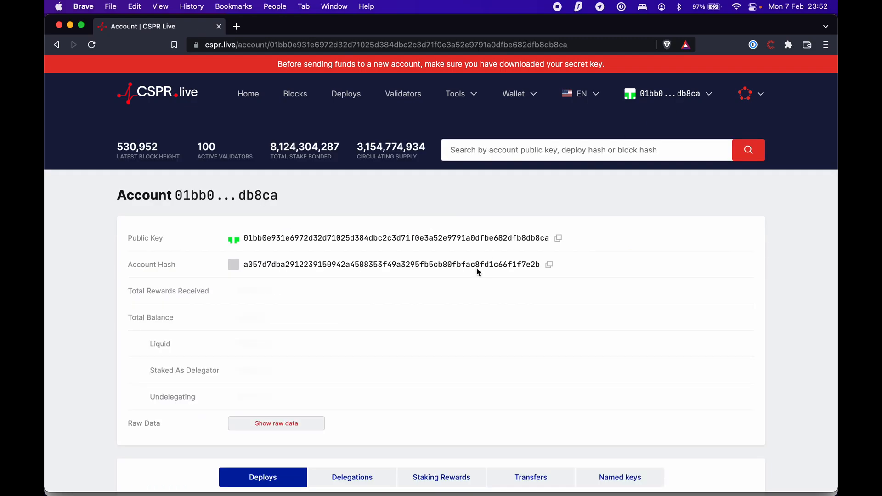
pyautogui.scroll(-3)
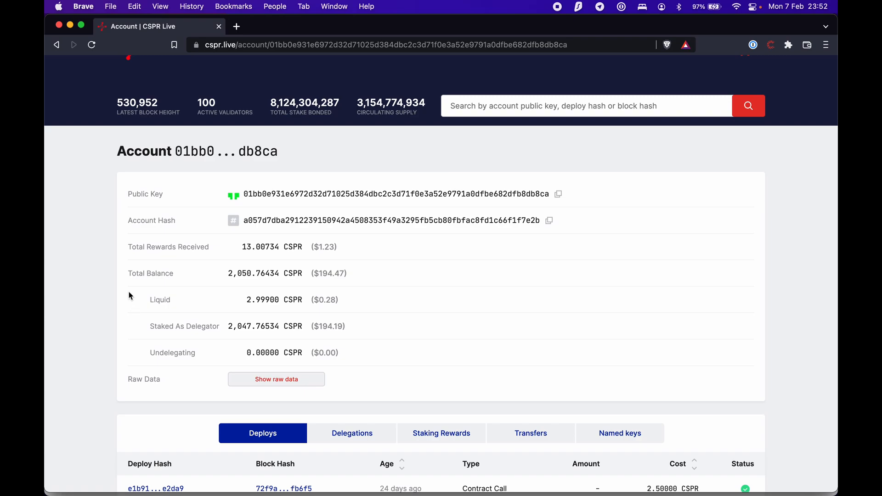
pyautogui.moveTo(227, 283)
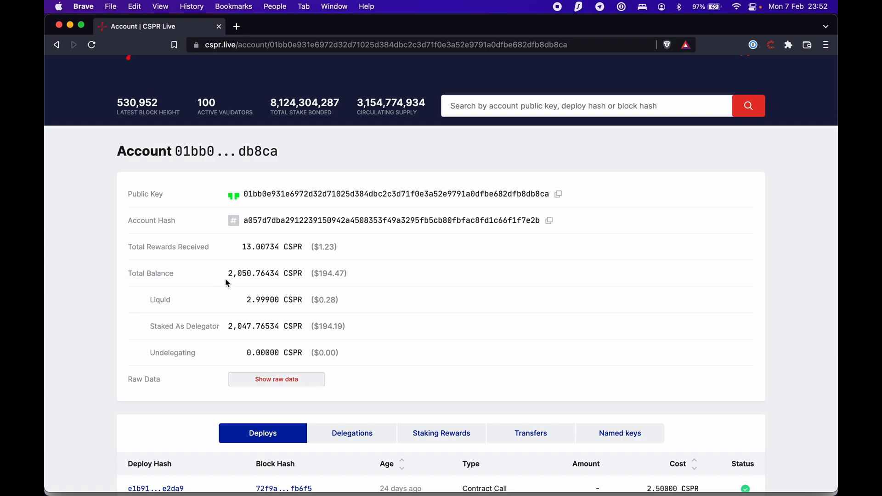
pyautogui.moveTo(245, 276)
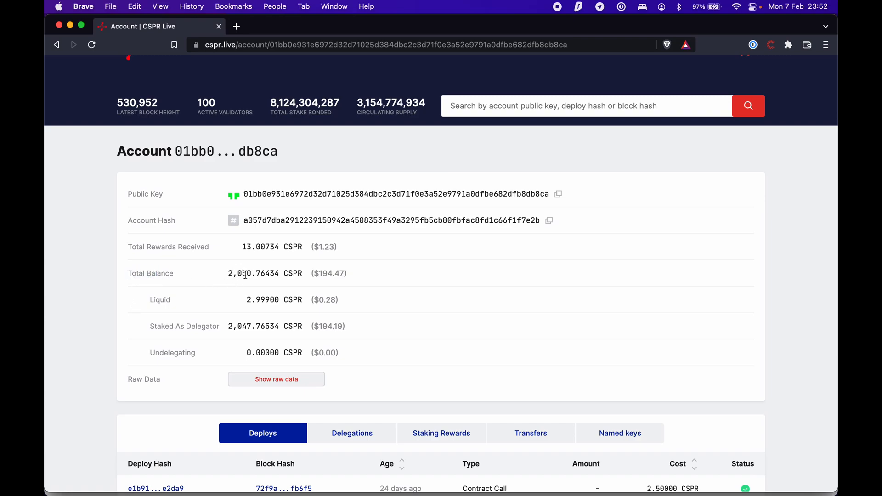
pyautogui.moveTo(210, 336)
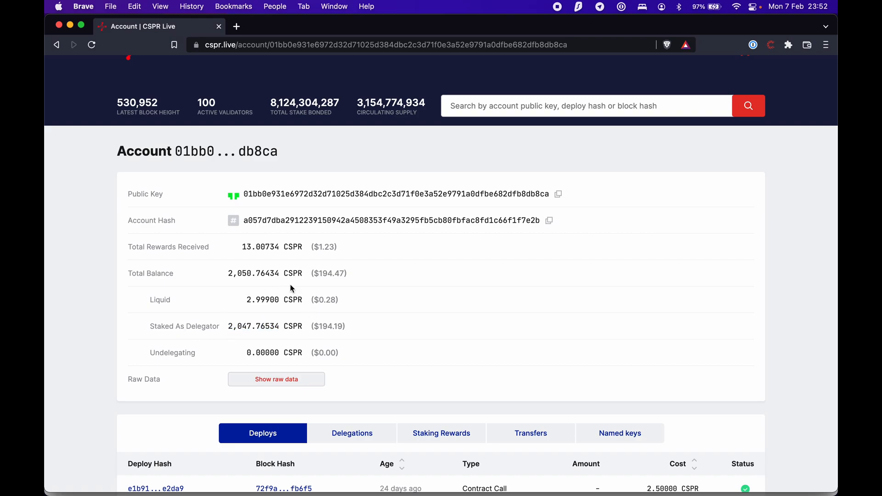
pyautogui.moveTo(242, 251)
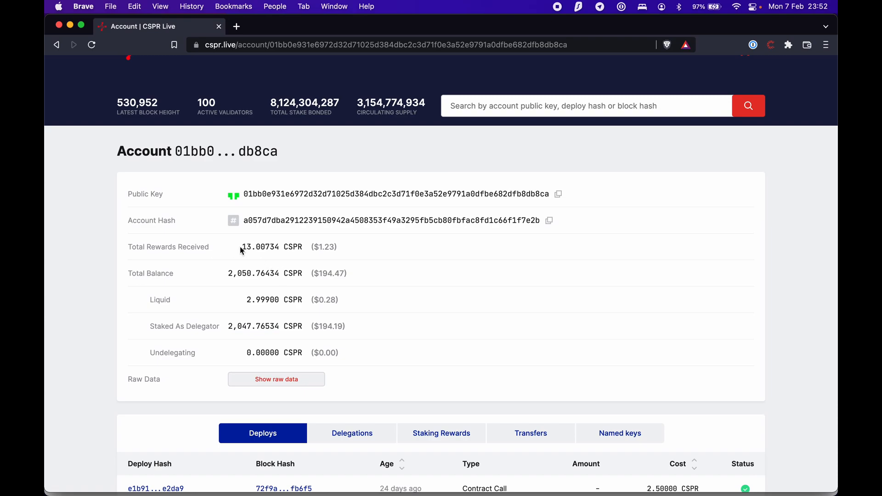
pyautogui.scroll(-3)
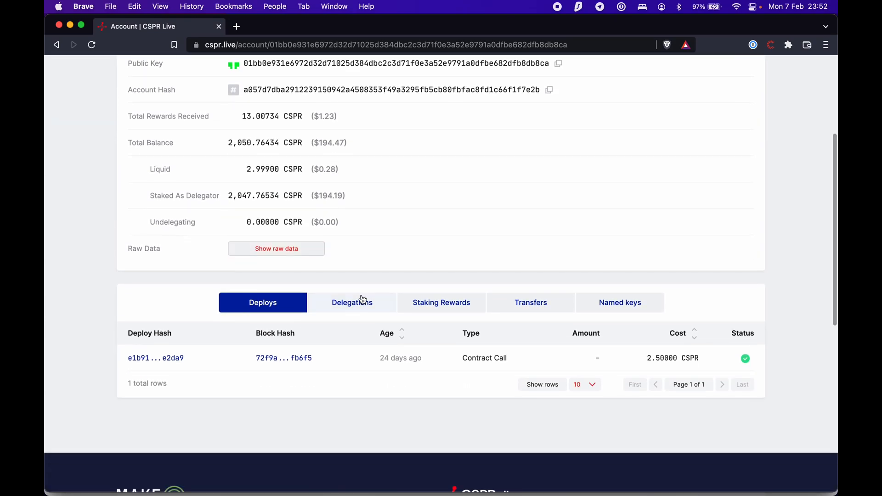
pyautogui.click(352, 302)
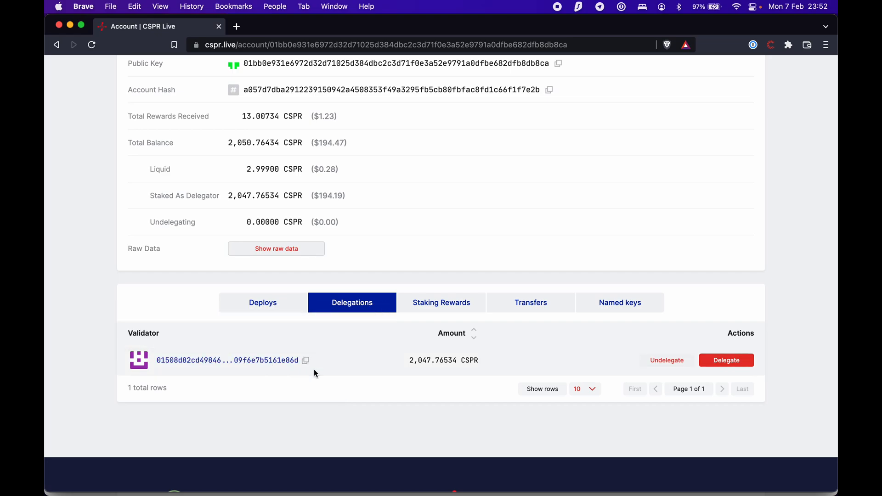
pyautogui.moveTo(429, 360)
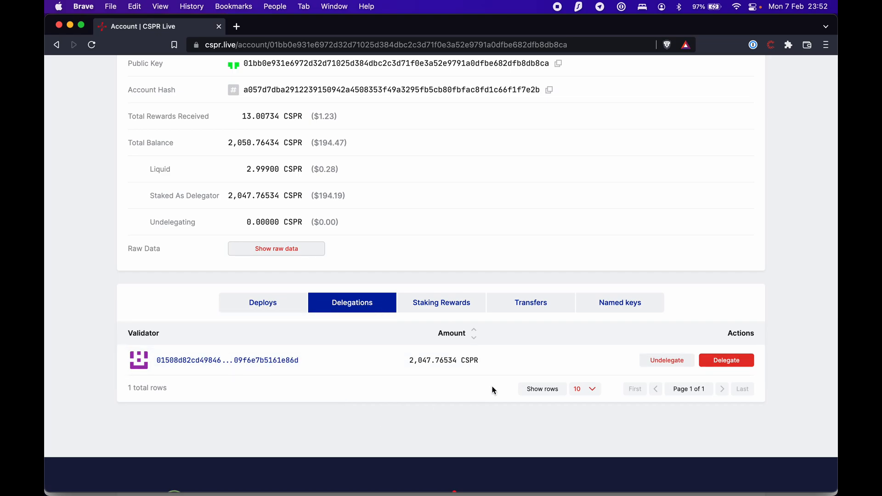
pyautogui.moveTo(441, 311)
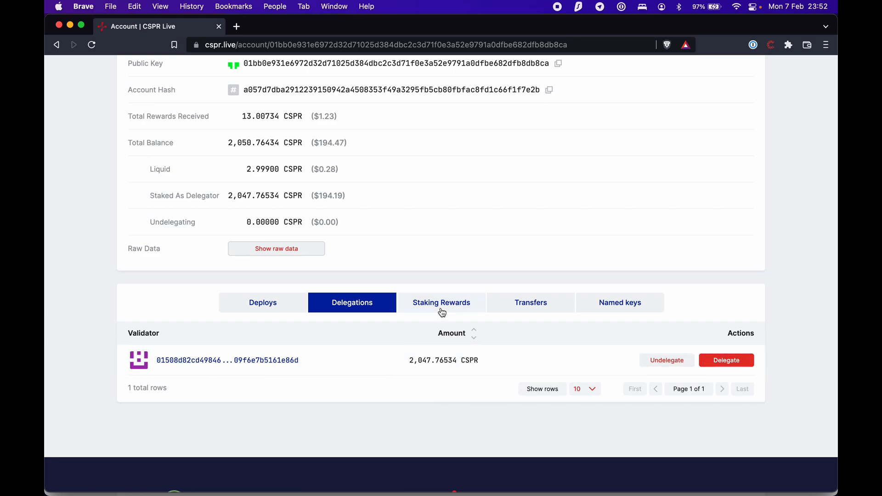
# Browse the Staking Rewards table of 286 per-era entries around 0.045 CSPR each
pyautogui.click(441, 303)
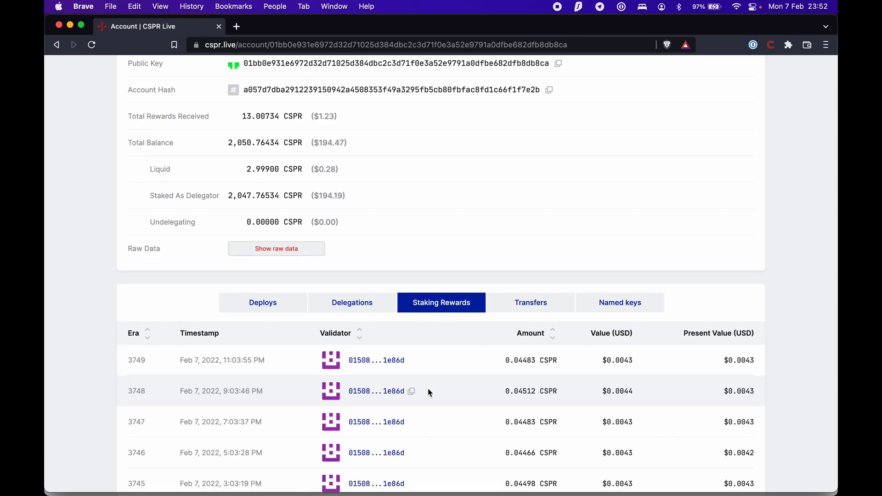
pyautogui.scroll(-3)
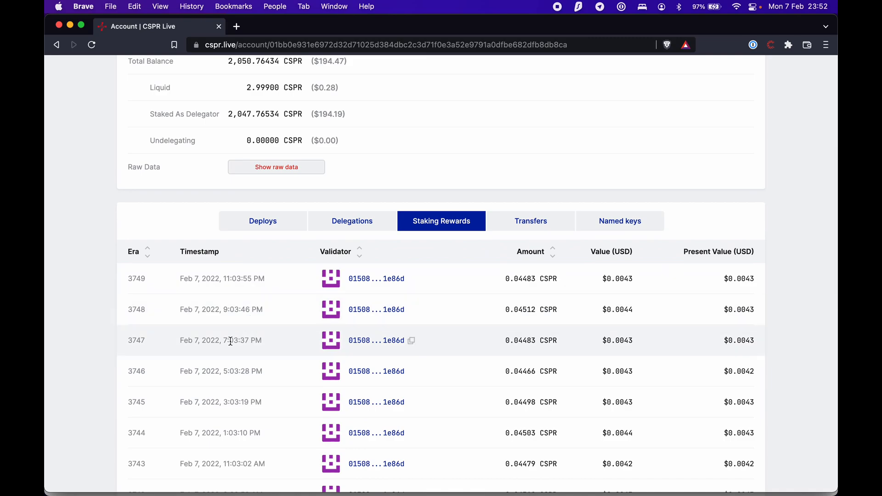
pyautogui.scroll(-3)
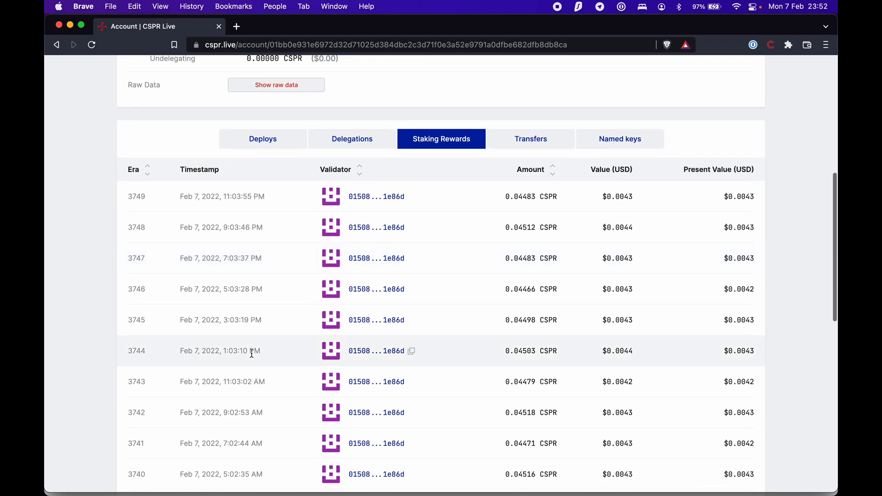
pyautogui.scroll(-3)
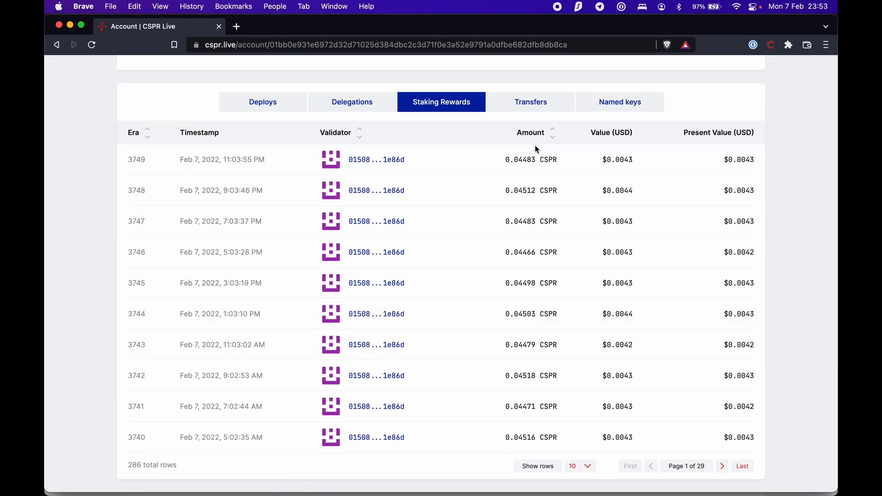
pyautogui.moveTo(558, 247)
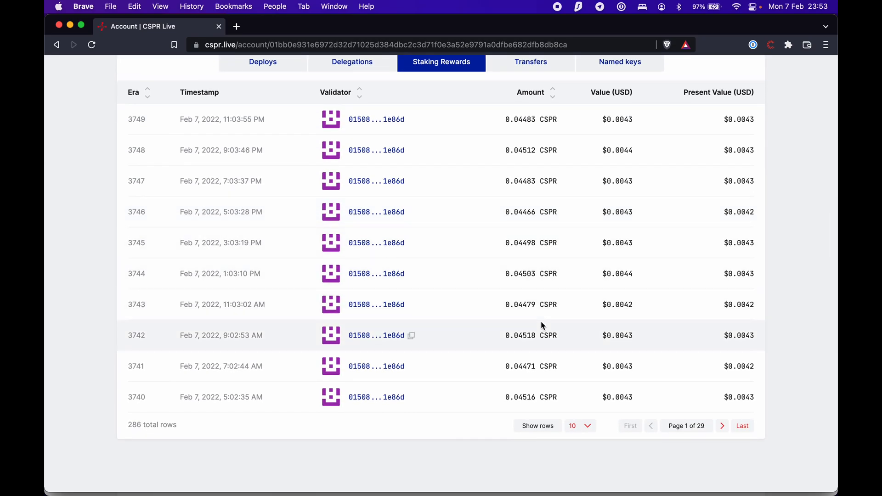
pyautogui.scroll(3)
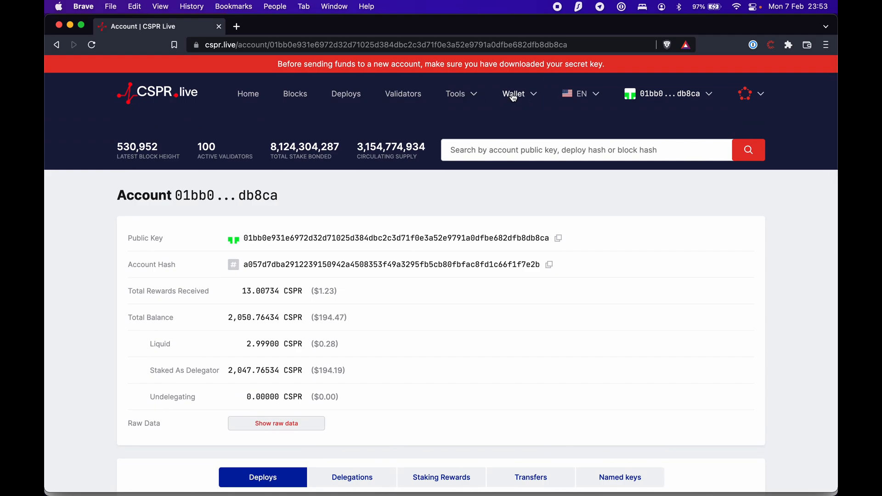
pyautogui.click(513, 93)
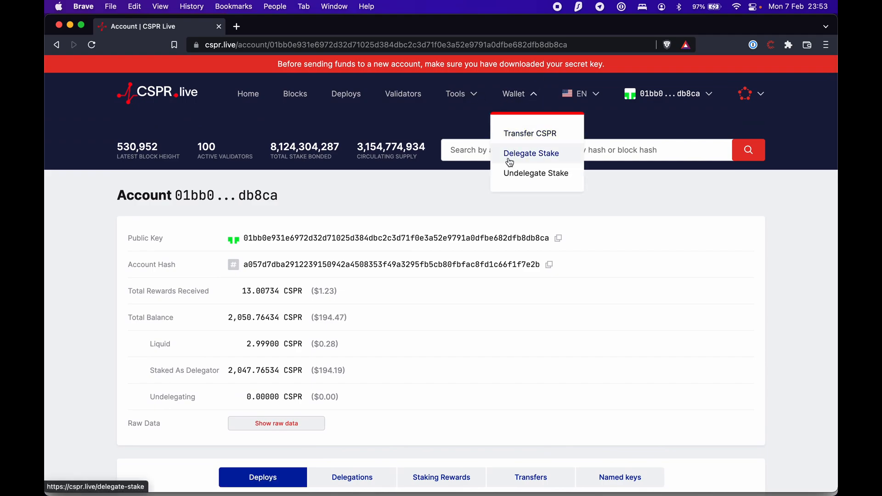
pyautogui.moveTo(535, 178)
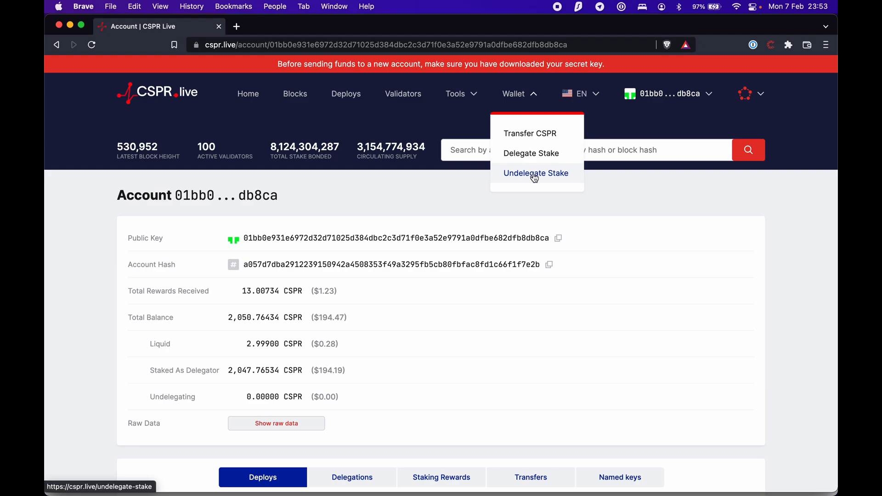
pyautogui.moveTo(301, 386)
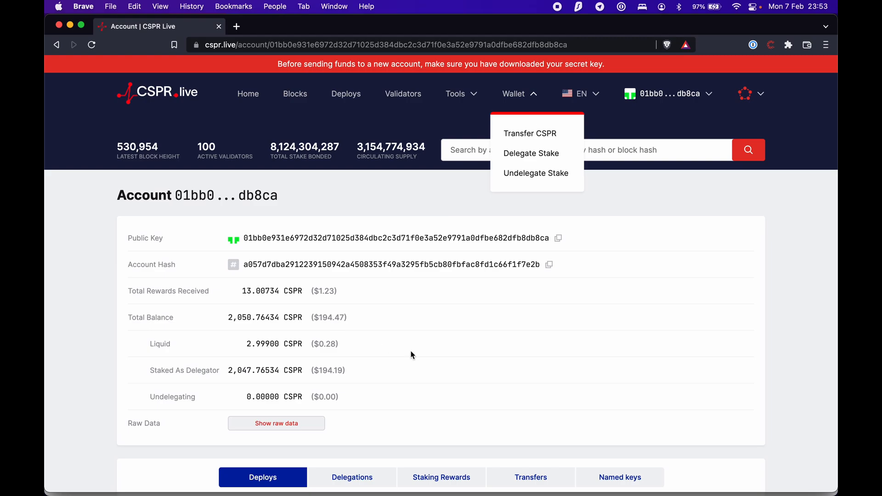
pyautogui.scroll(-3)
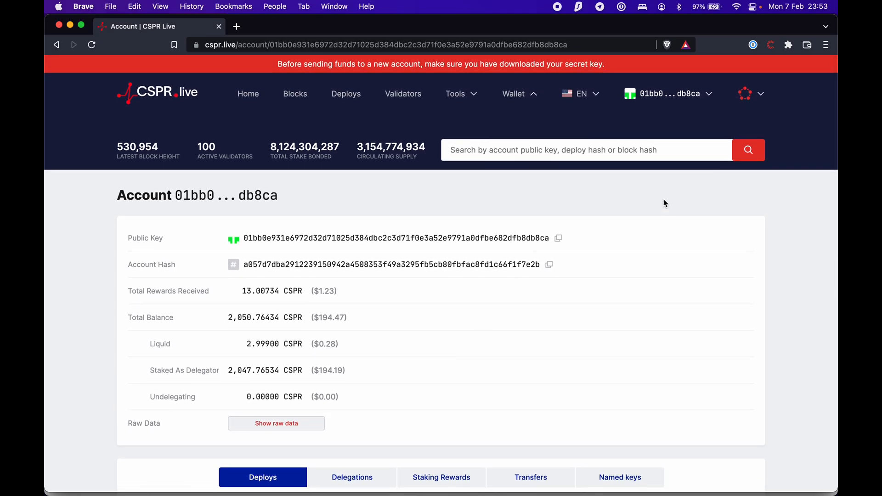
pyautogui.moveTo(517, 333)
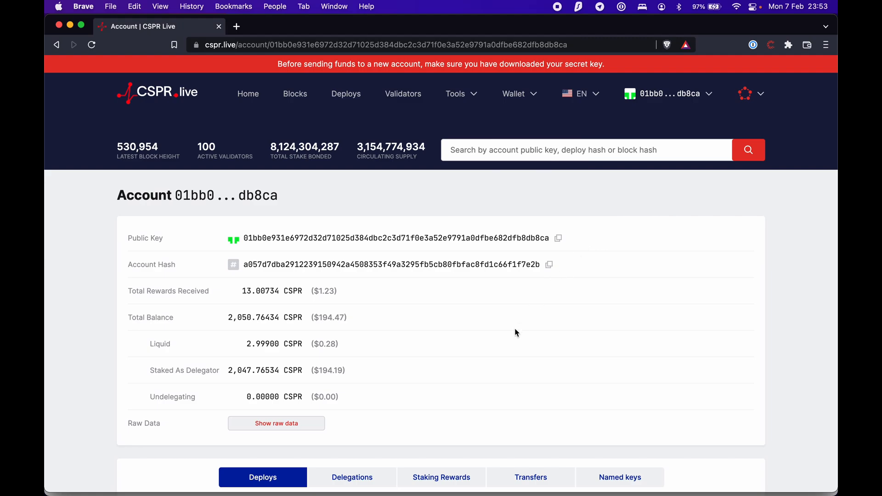
pyautogui.moveTo(435, 331)
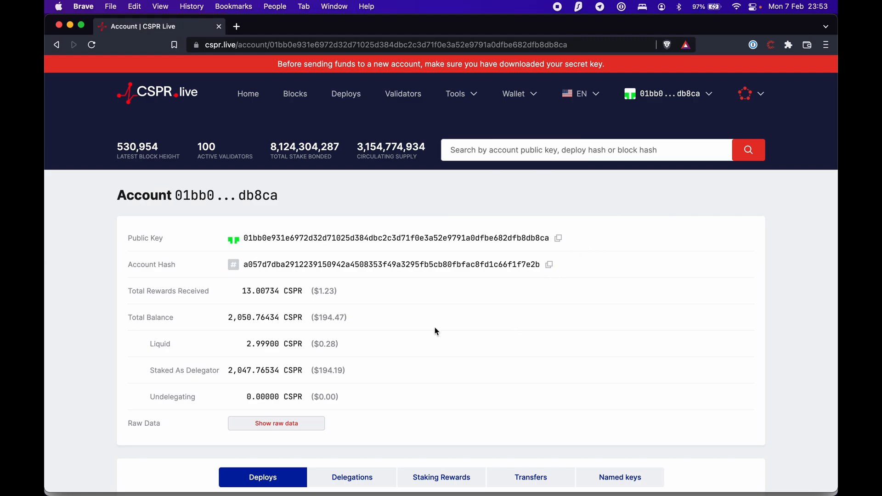
pyautogui.scroll(-3)
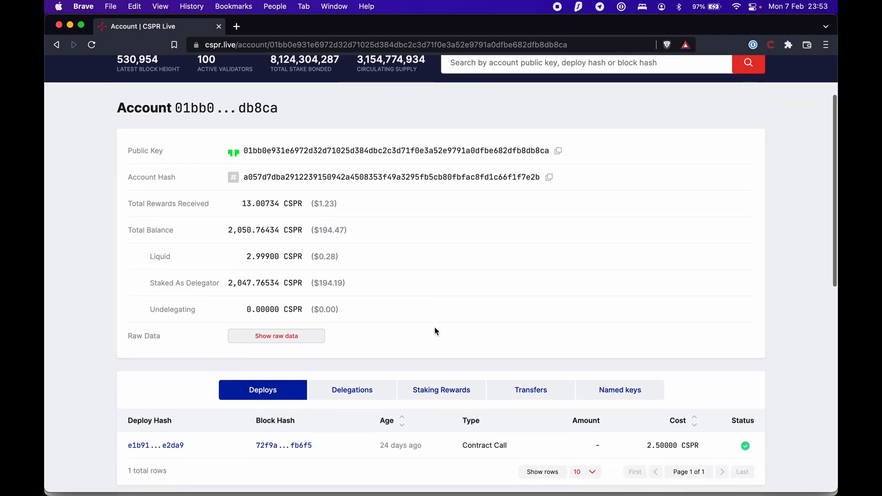